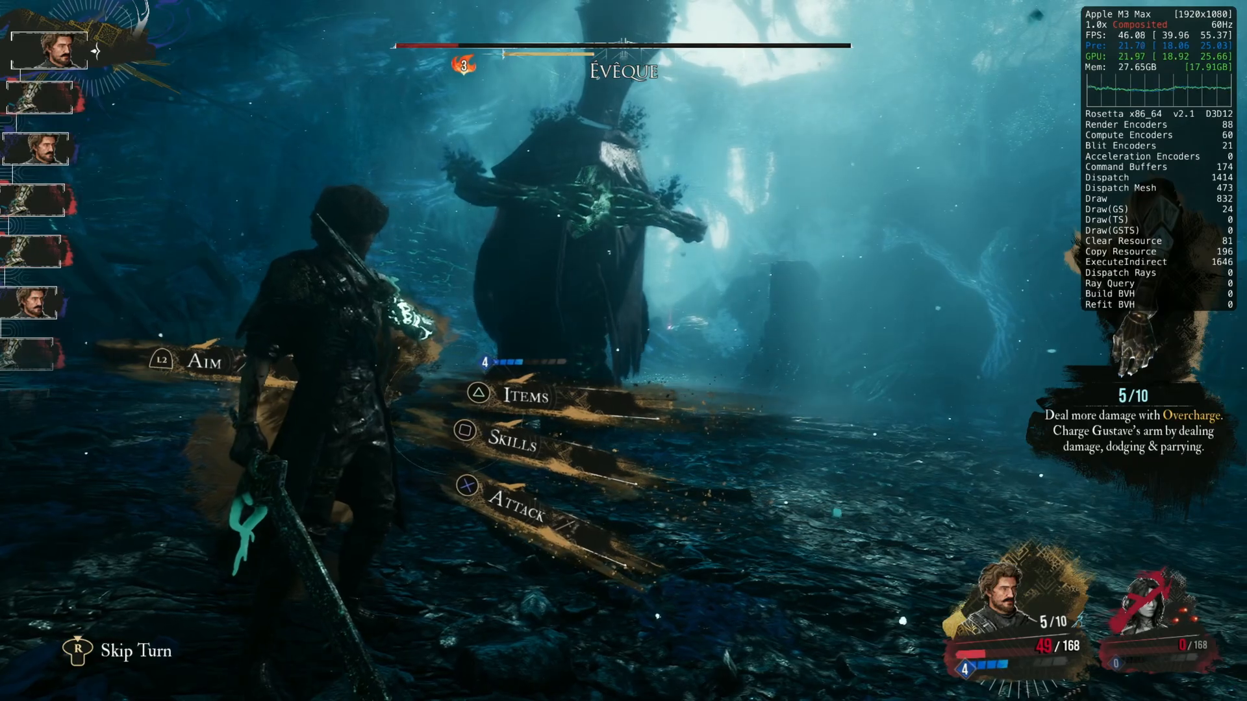
Exit the Evêque battle and show CrossOver's codeweavers.com pricing page in Safari.
click(516, 500)
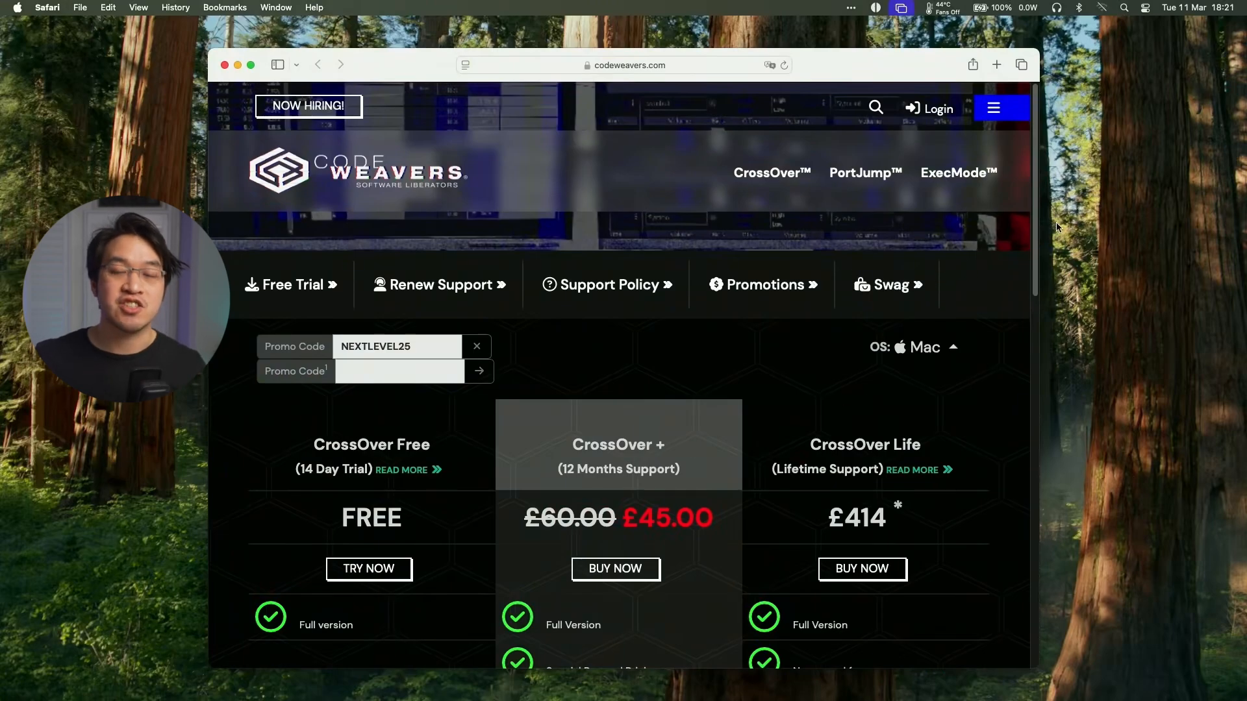
Scroll to CrossOver's trial form and download the free 14-day macOS trial.
scroll(down, 3)
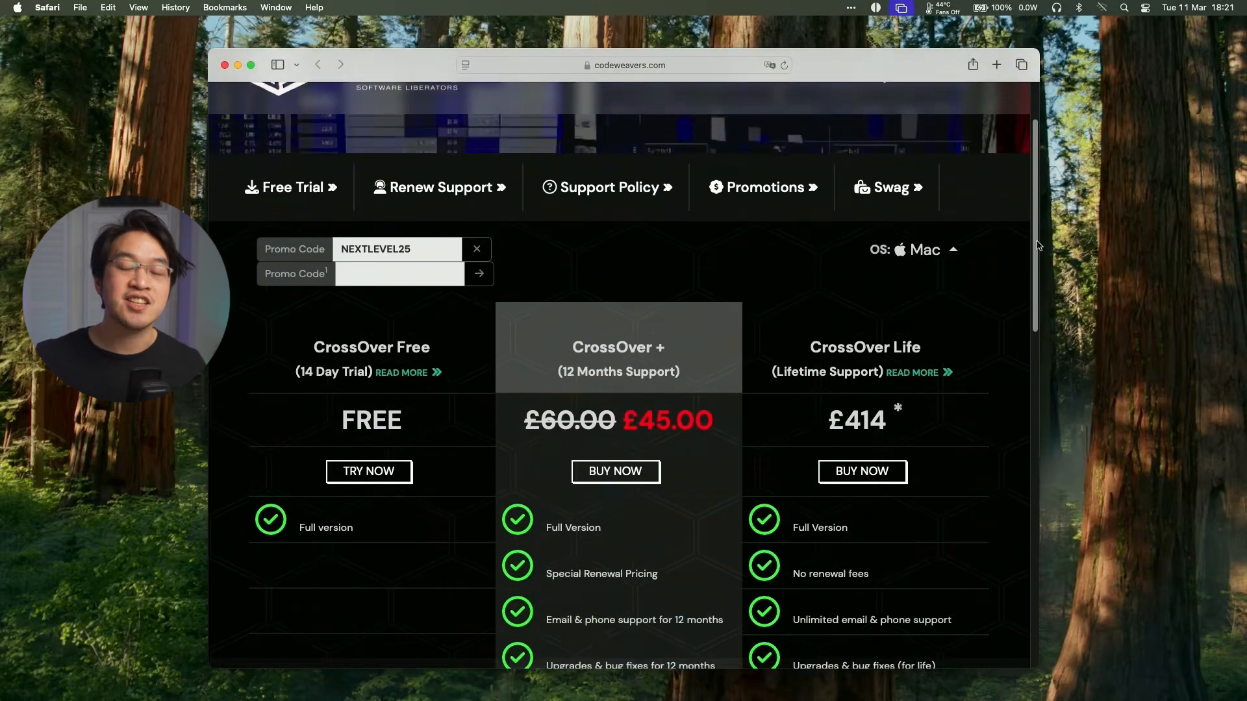
scroll(down, 3)
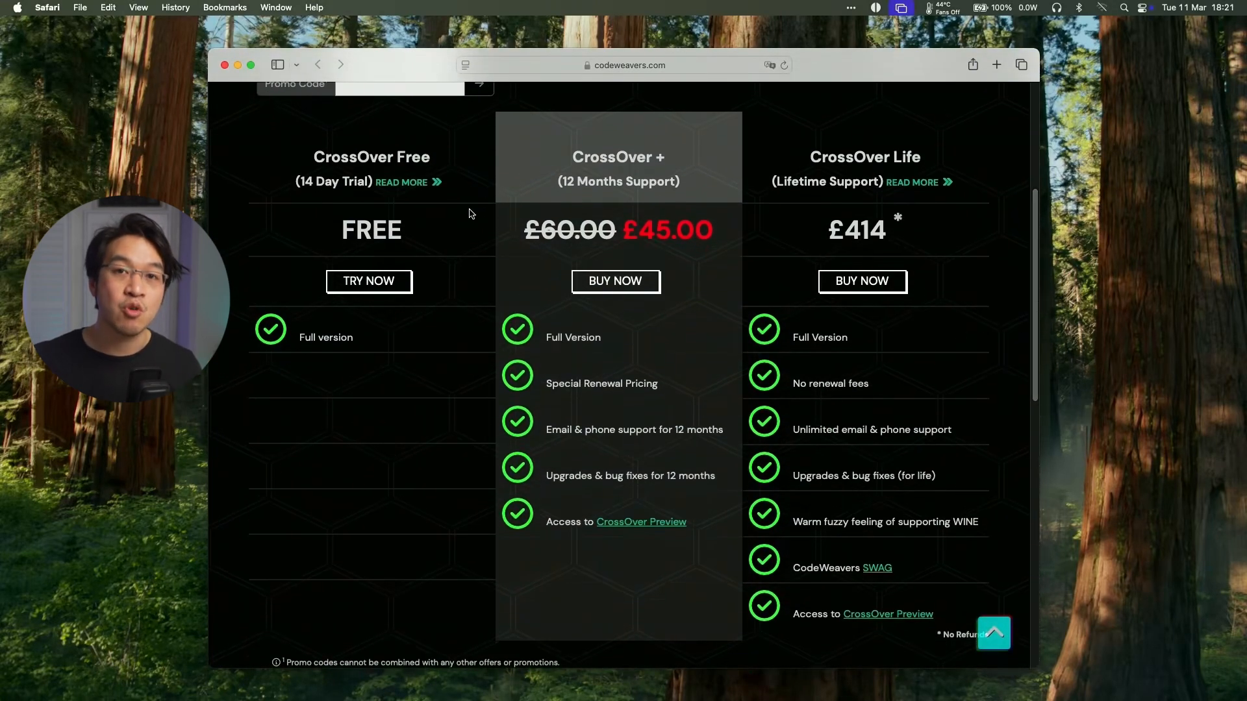
mouse_move(490, 189)
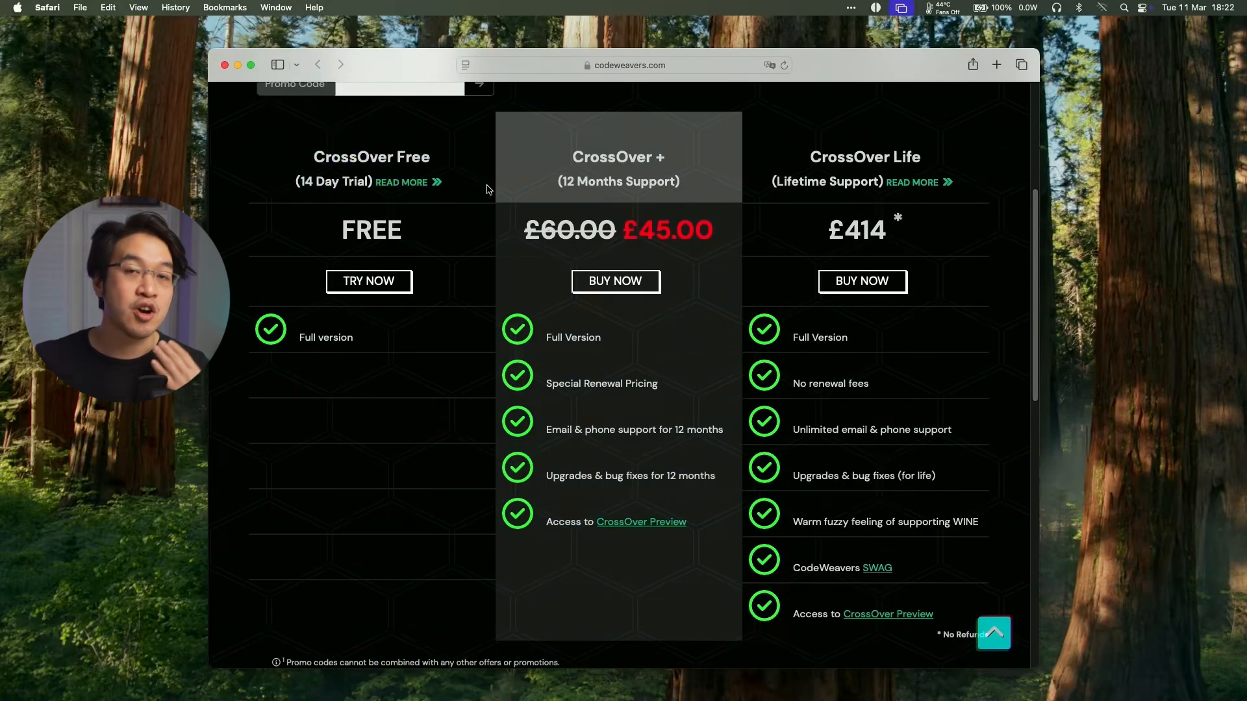
drag(478, 157, 706, 184)
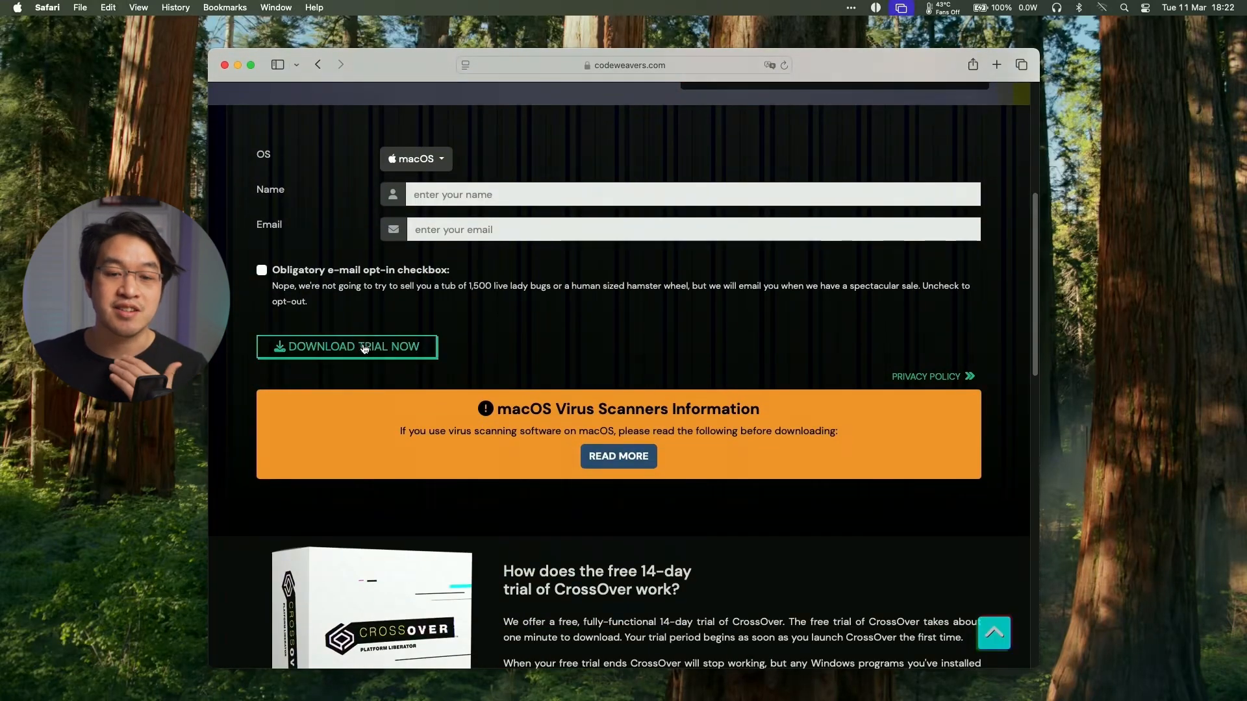
click(347, 346)
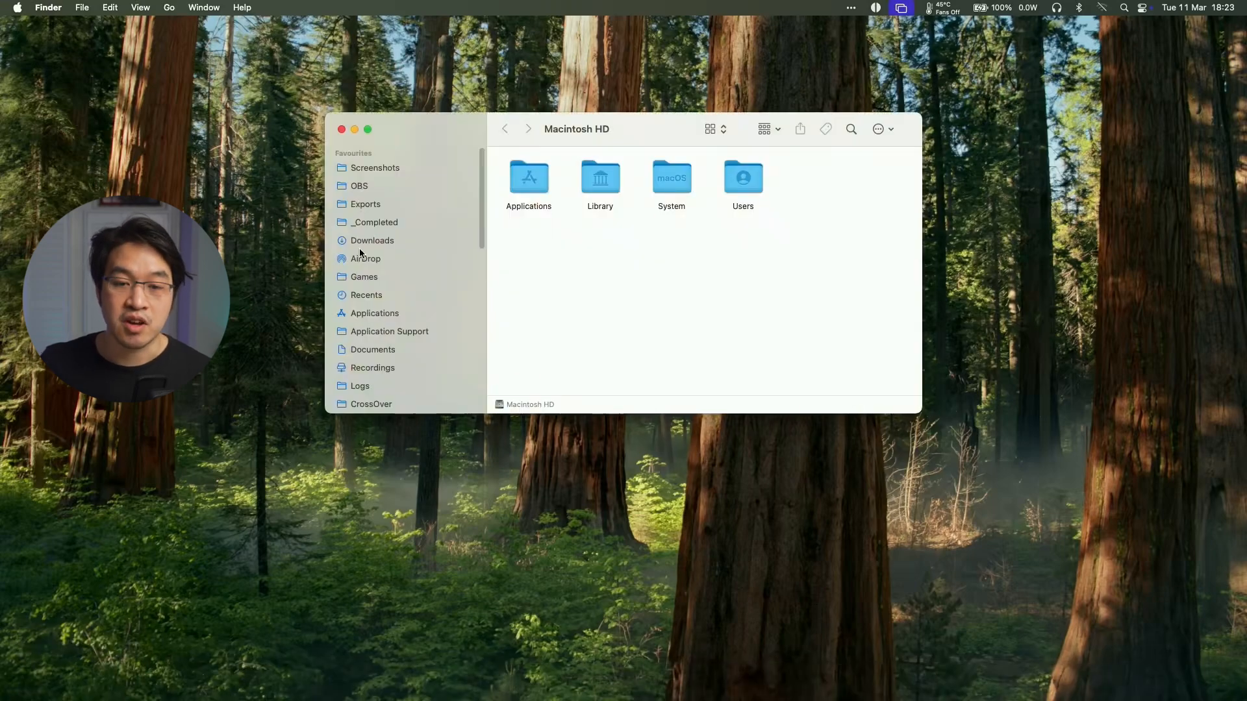
Unzip crossover-25.0.0.zip in Downloads and move CrossOver into Applications.
click(371, 240)
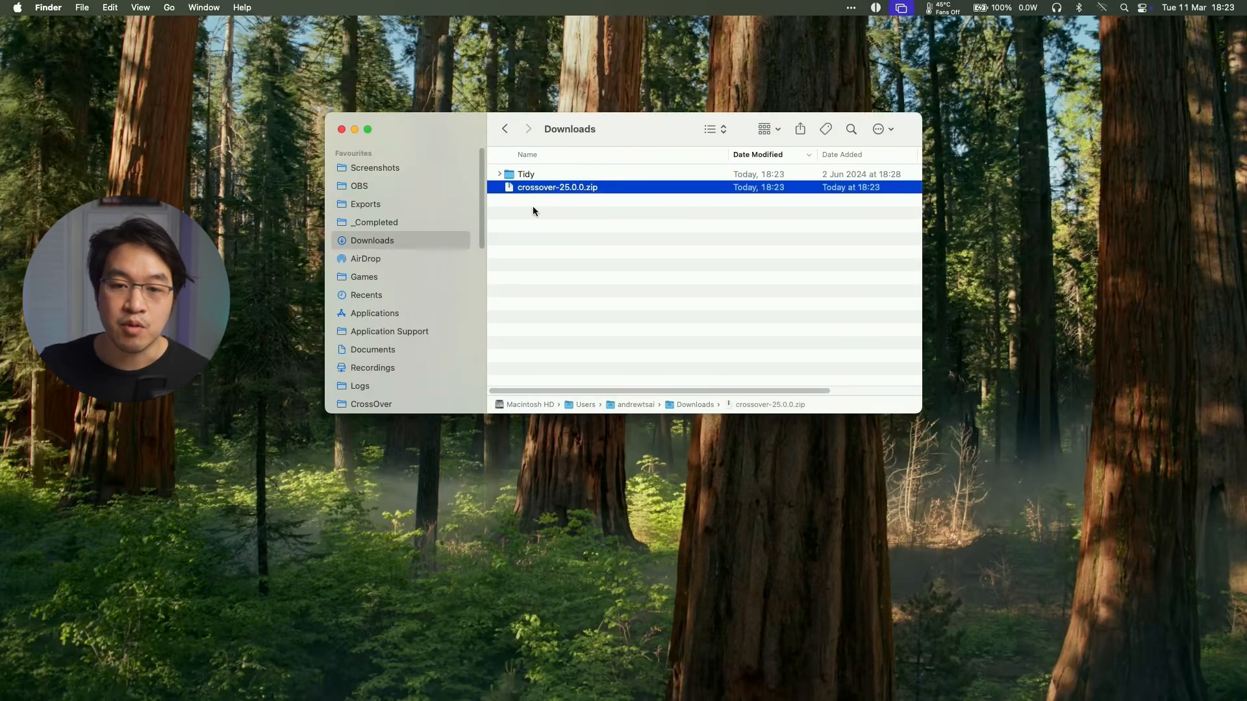
double_click(557, 187)
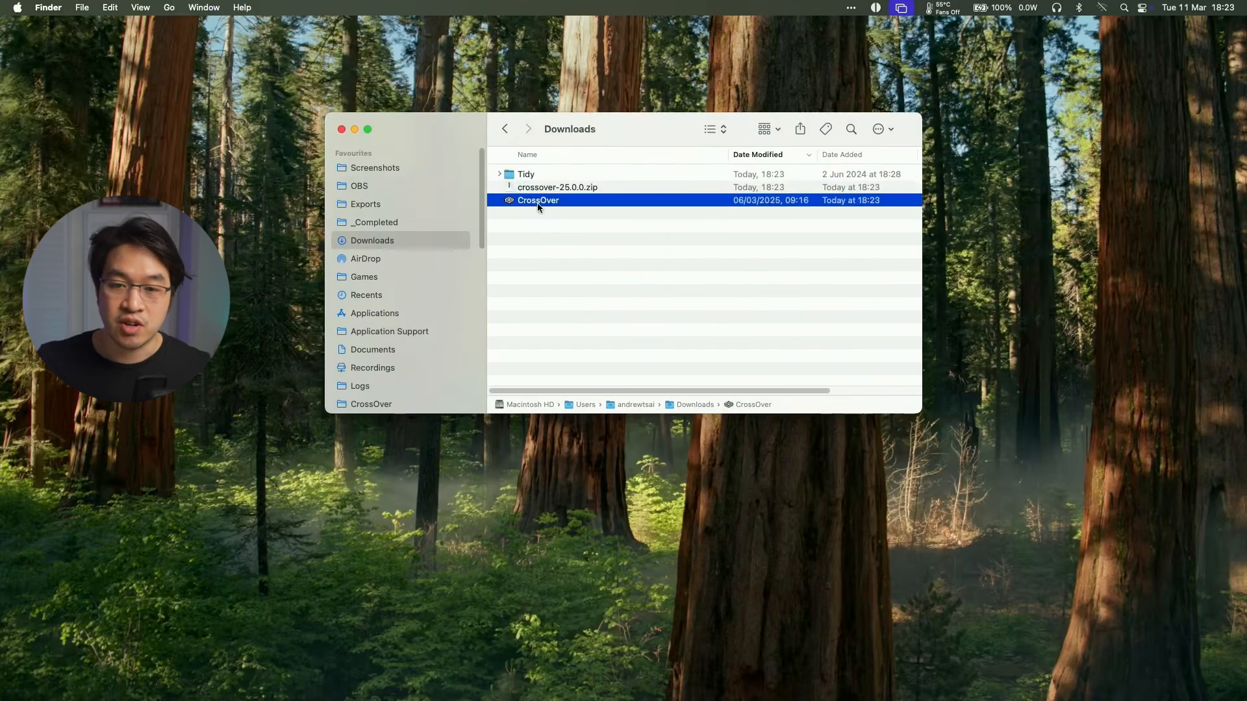
drag(538, 199, 454, 312)
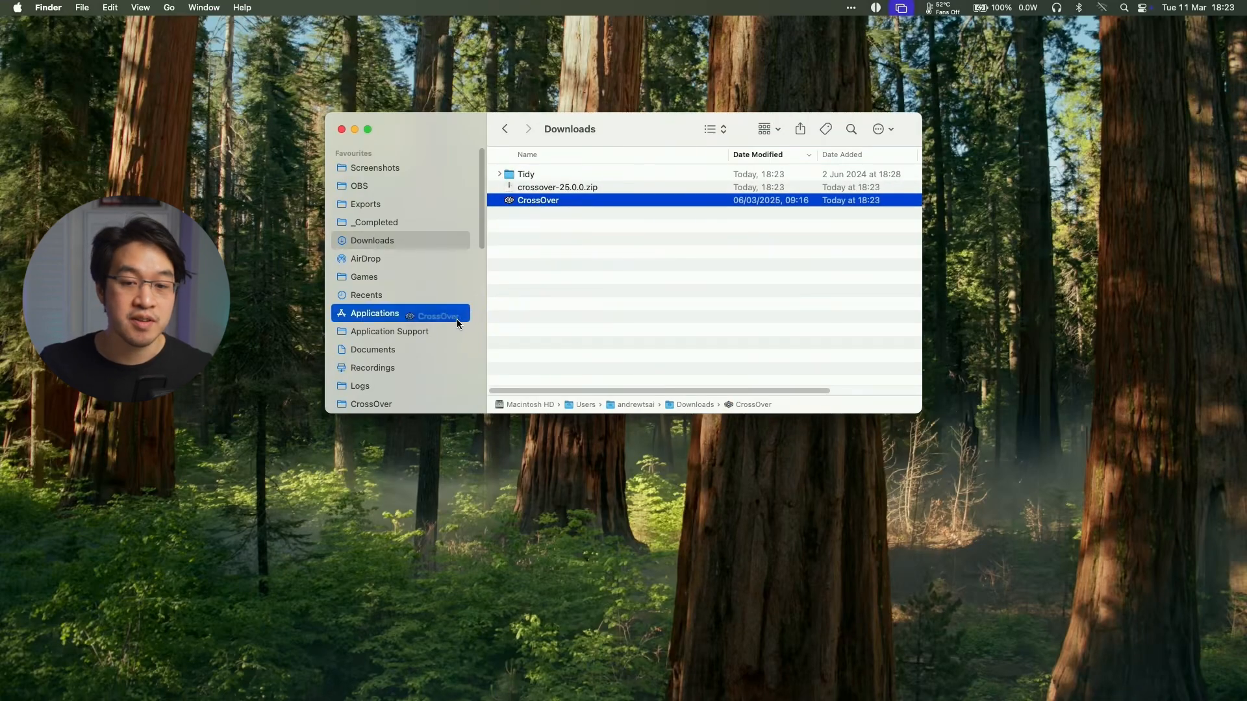
Launch CrossOver from Applications, approving the downloaded-app warning.
click(374, 313)
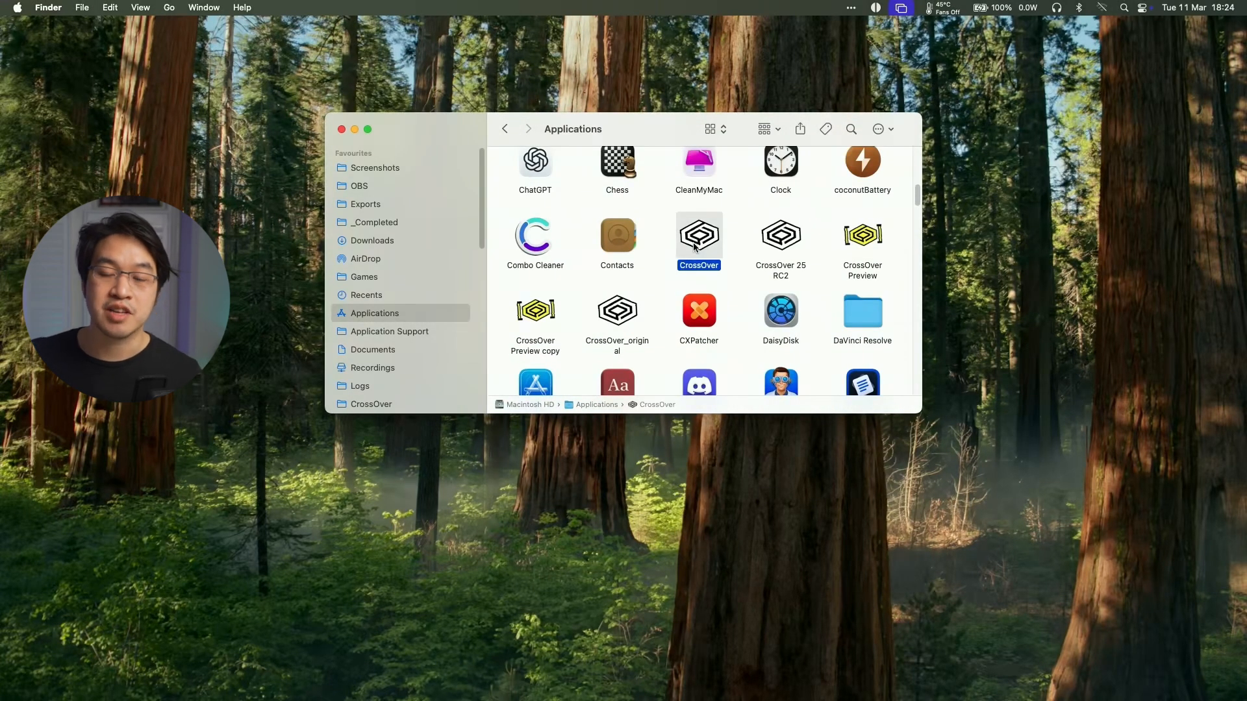
double_click(699, 235)
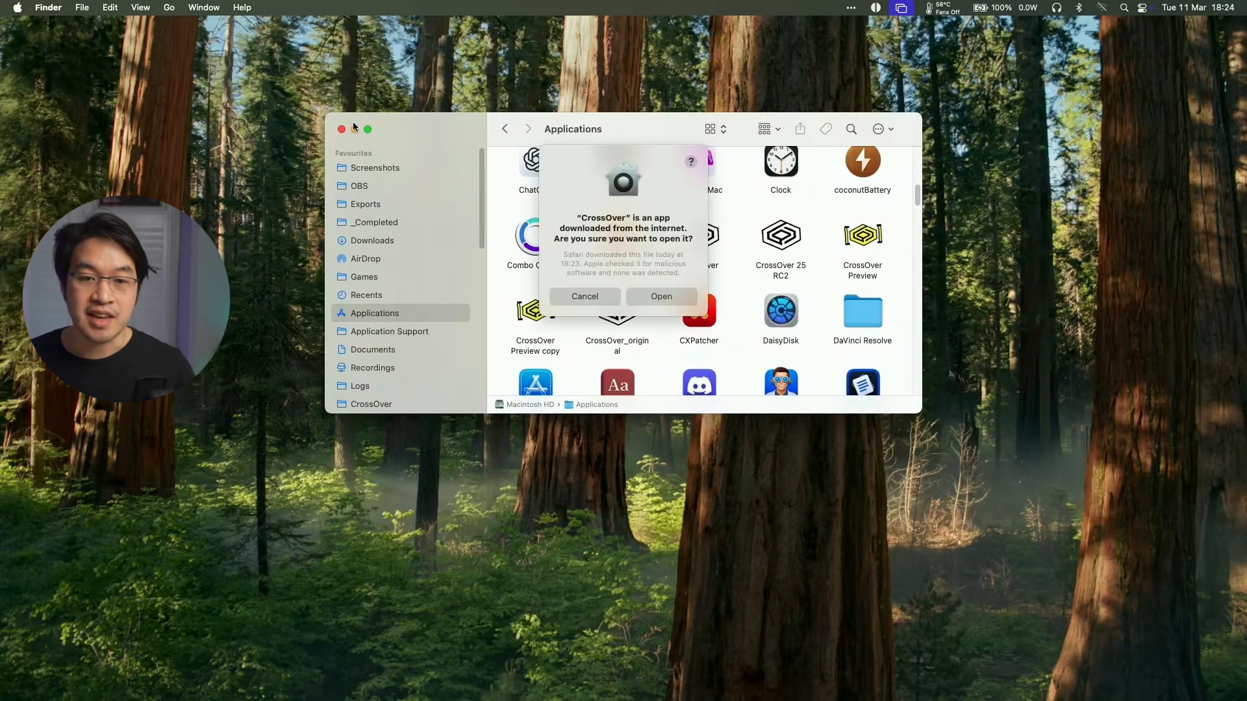
click(342, 128)
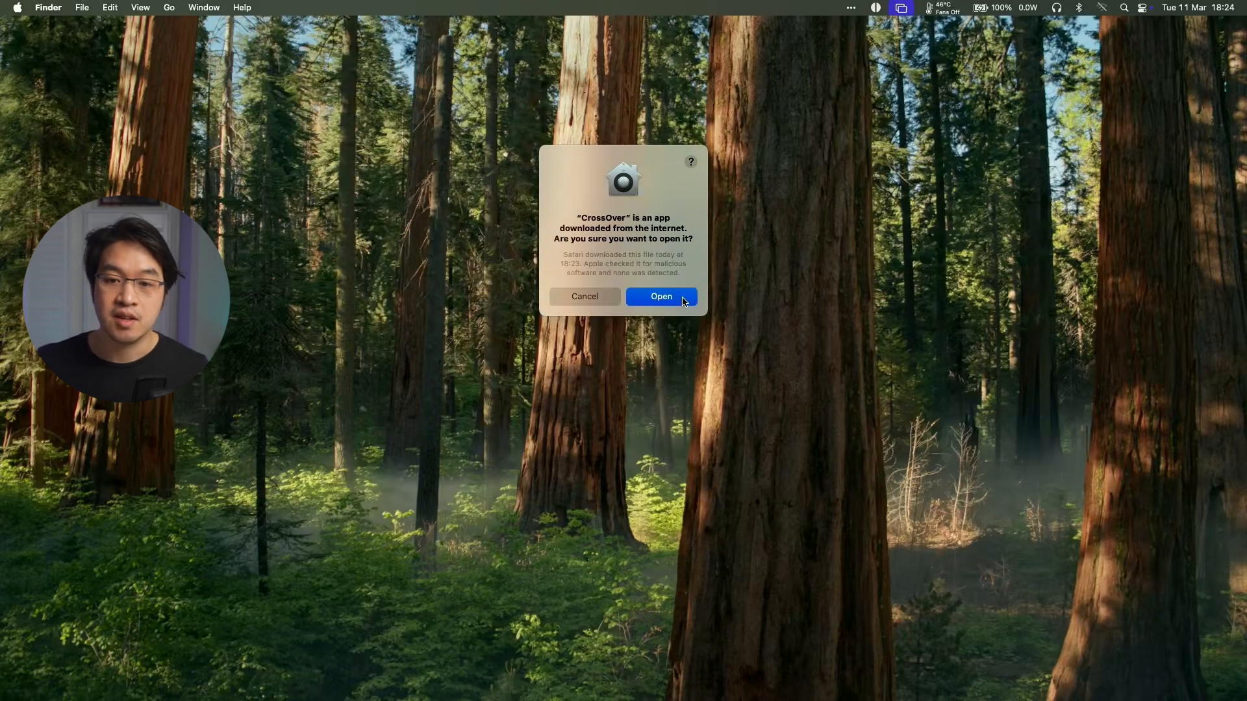
click(661, 296)
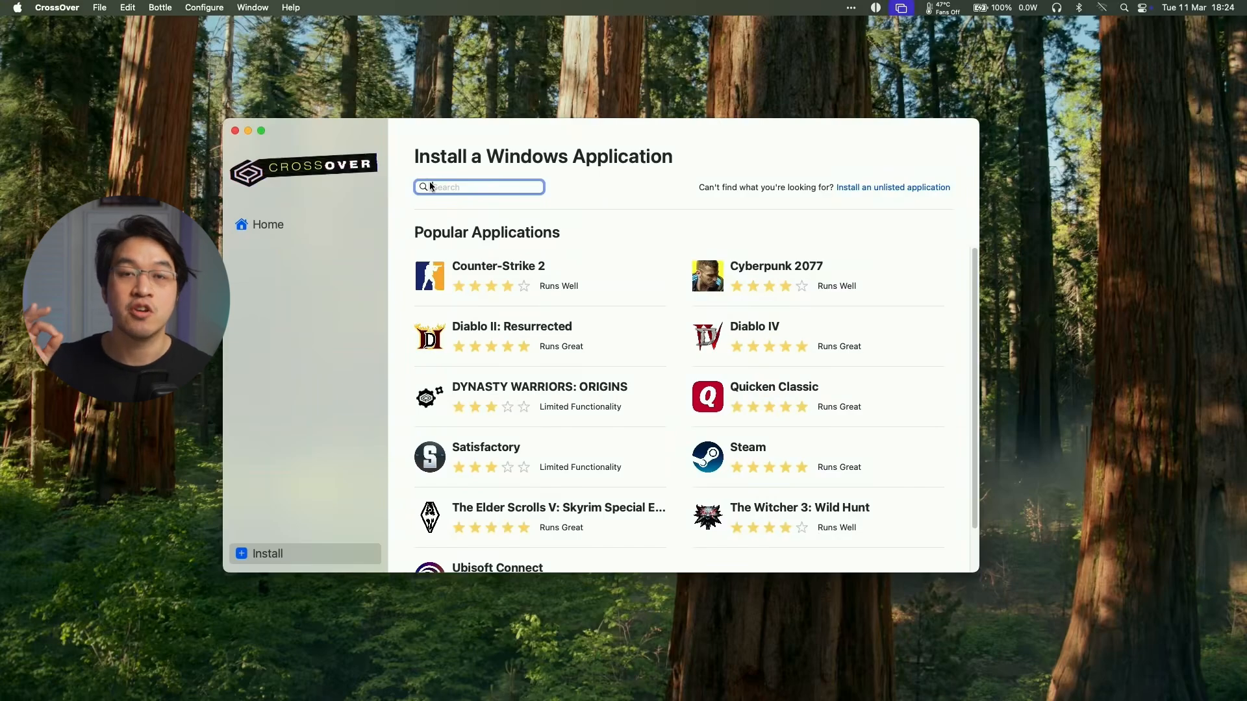
Search CrossOver's installer for Steam and start installing it into a Windows 10 64-bit bottle.
text(steam)
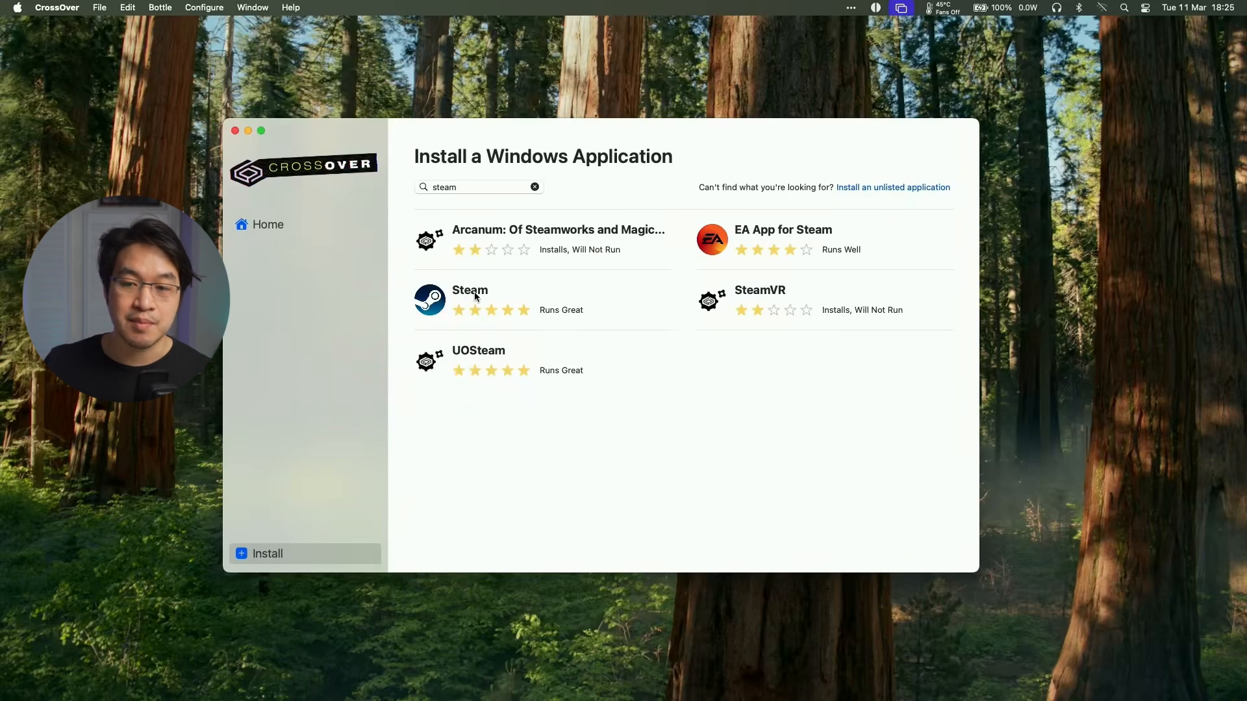
click(470, 300)
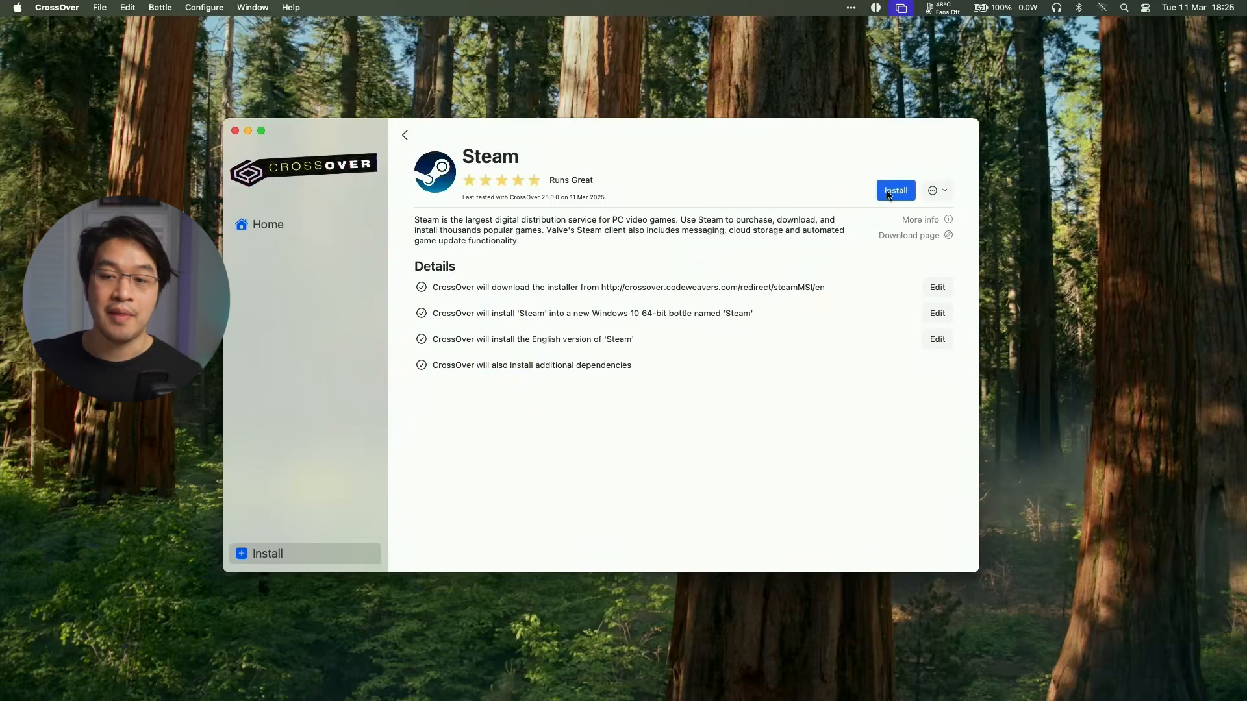
click(895, 190)
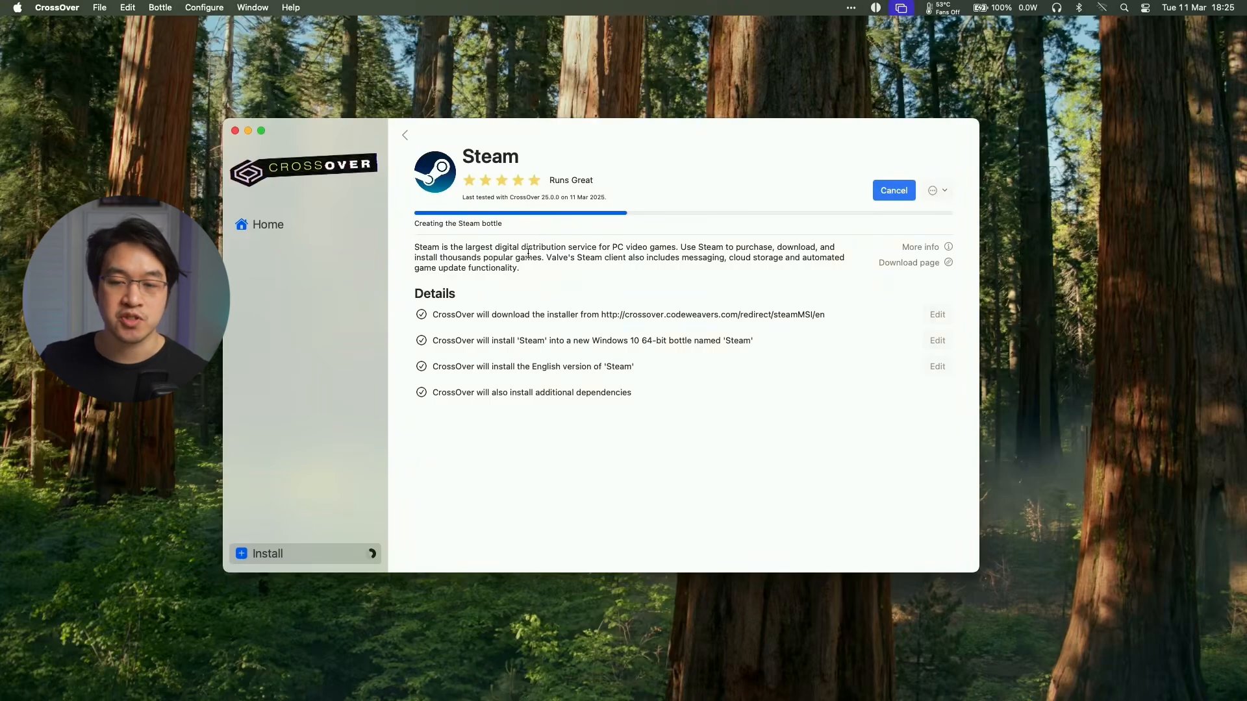
mouse_move(531, 239)
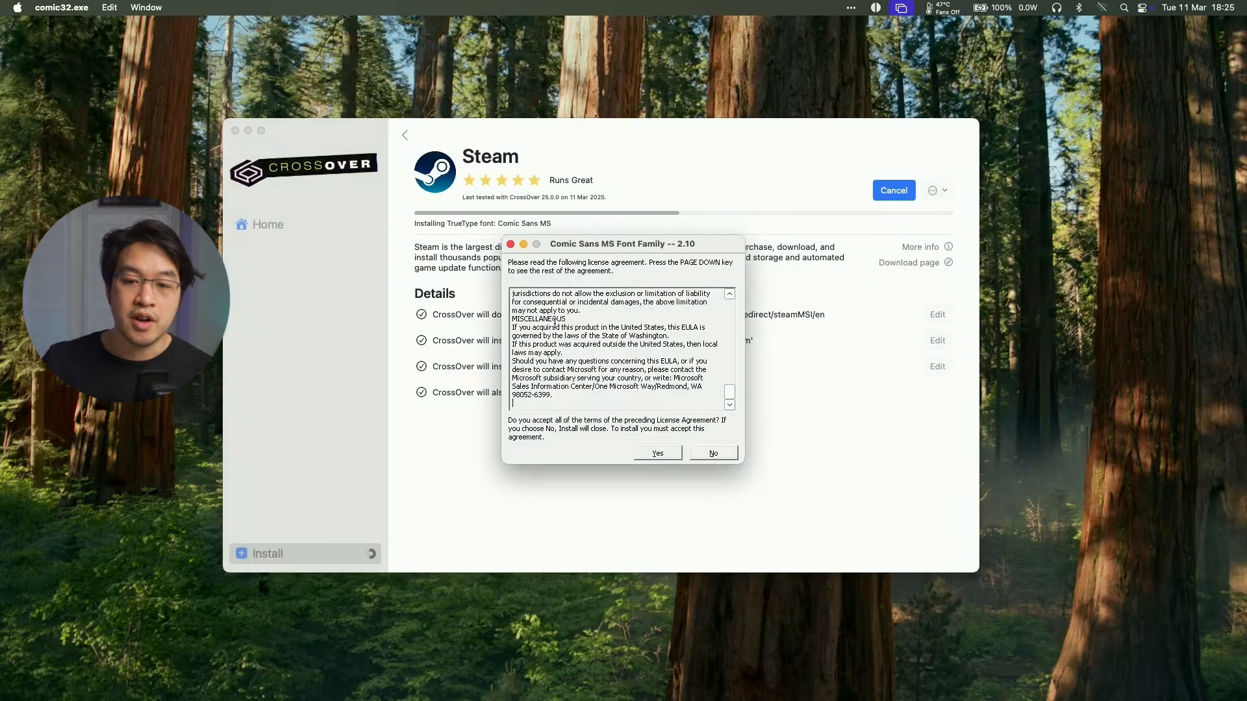
Accept the Comic Sans licence, install Visual C++ 2015-2022, and finish Steam Setup in English.
click(657, 453)
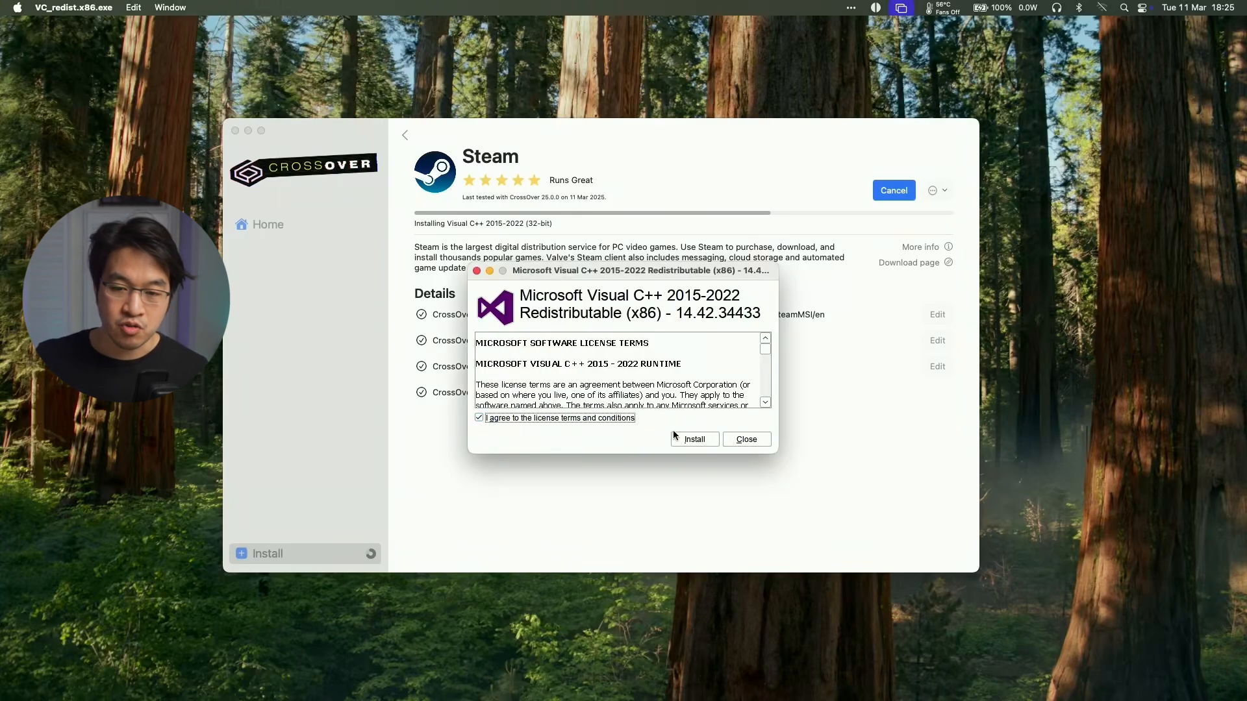
click(694, 439)
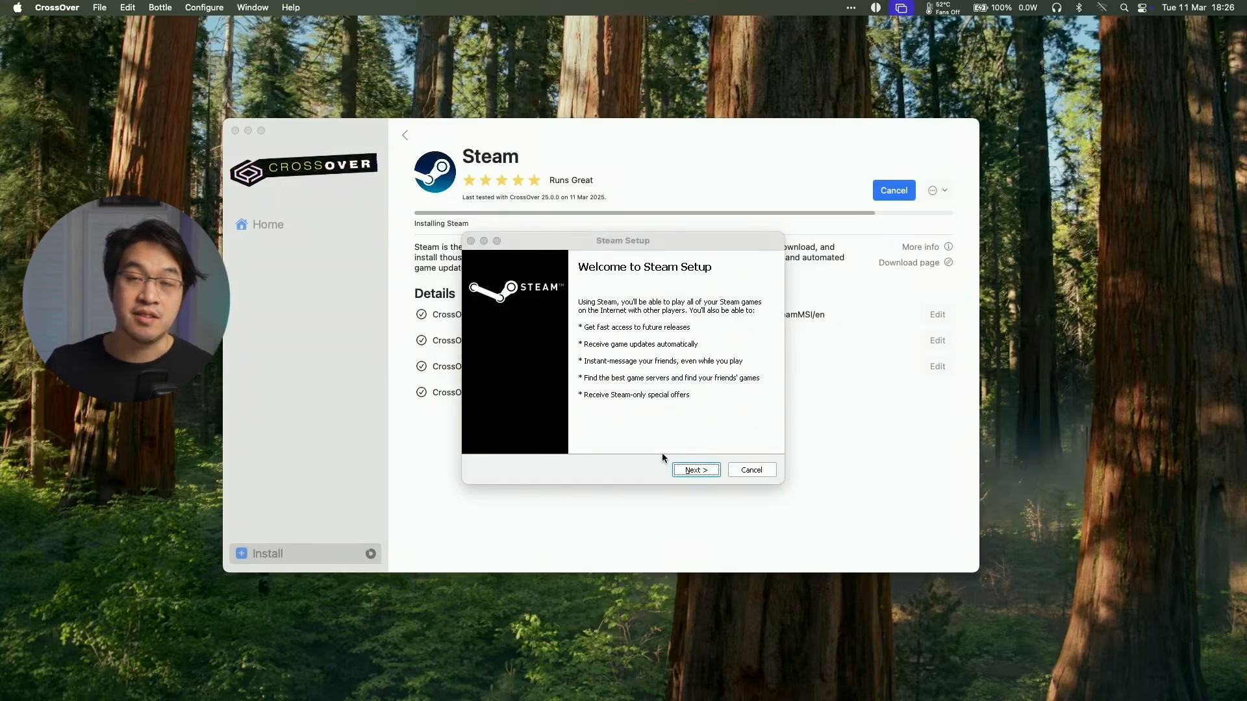
click(695, 470)
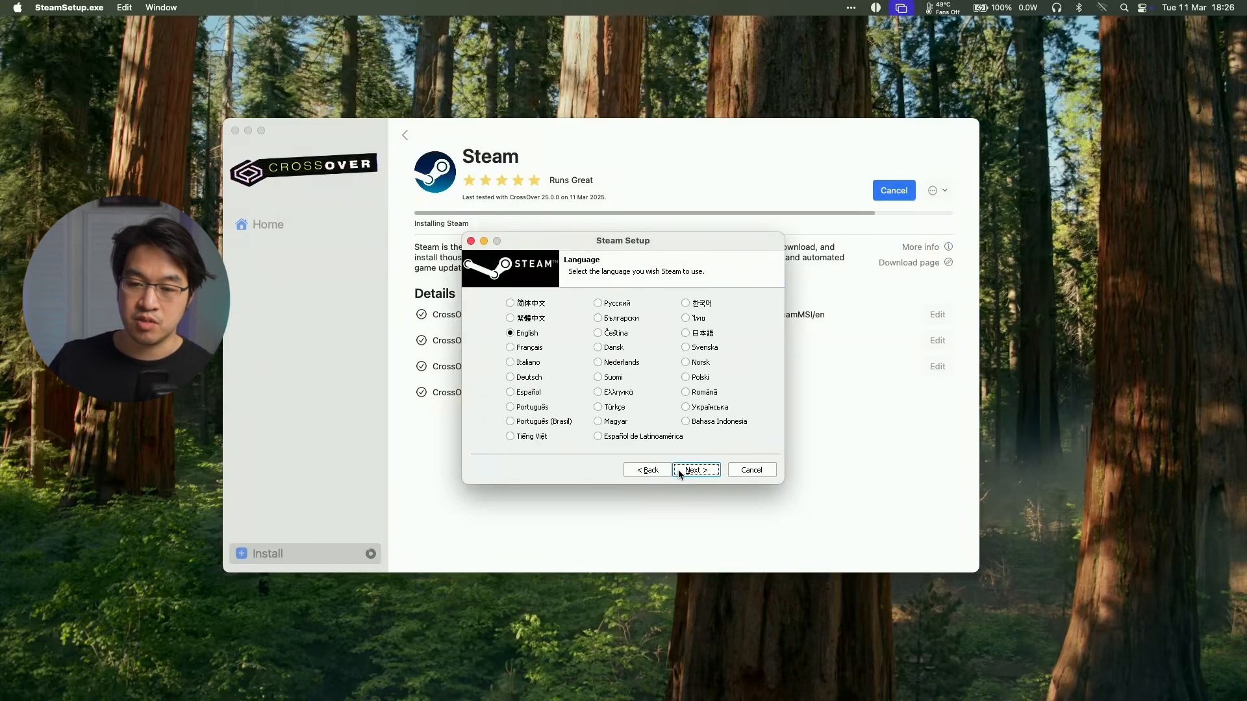
click(696, 470)
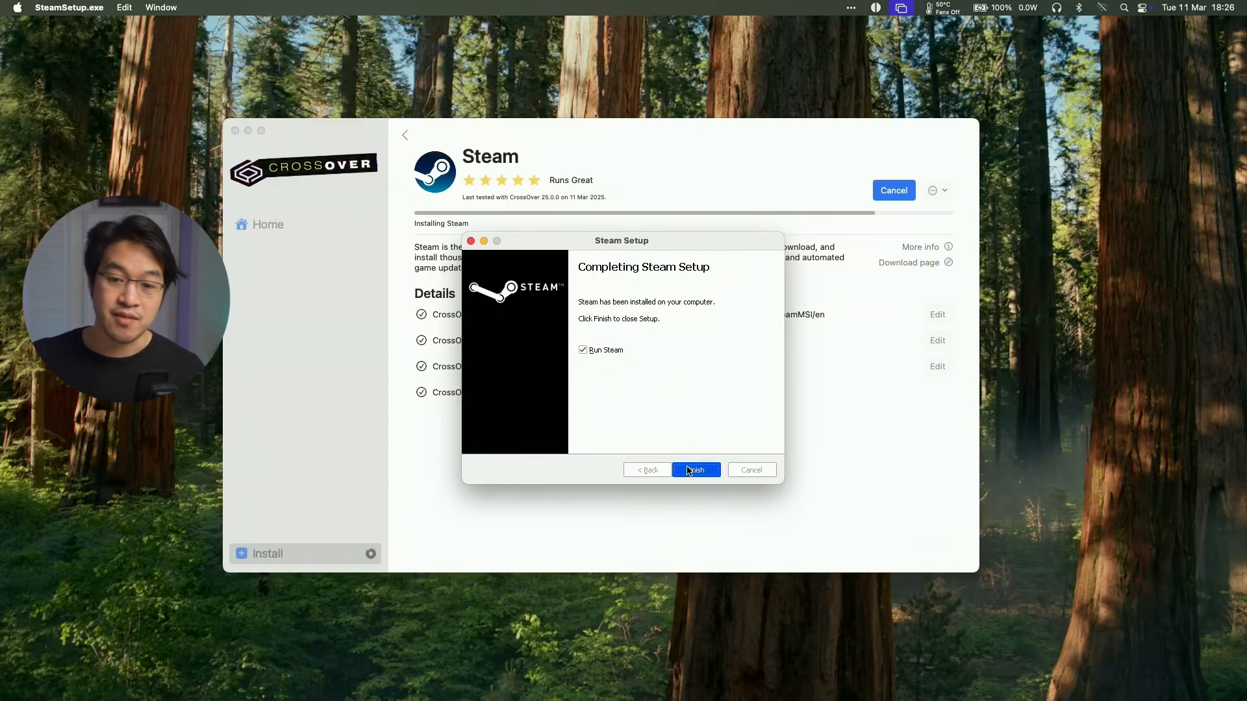
click(695, 470)
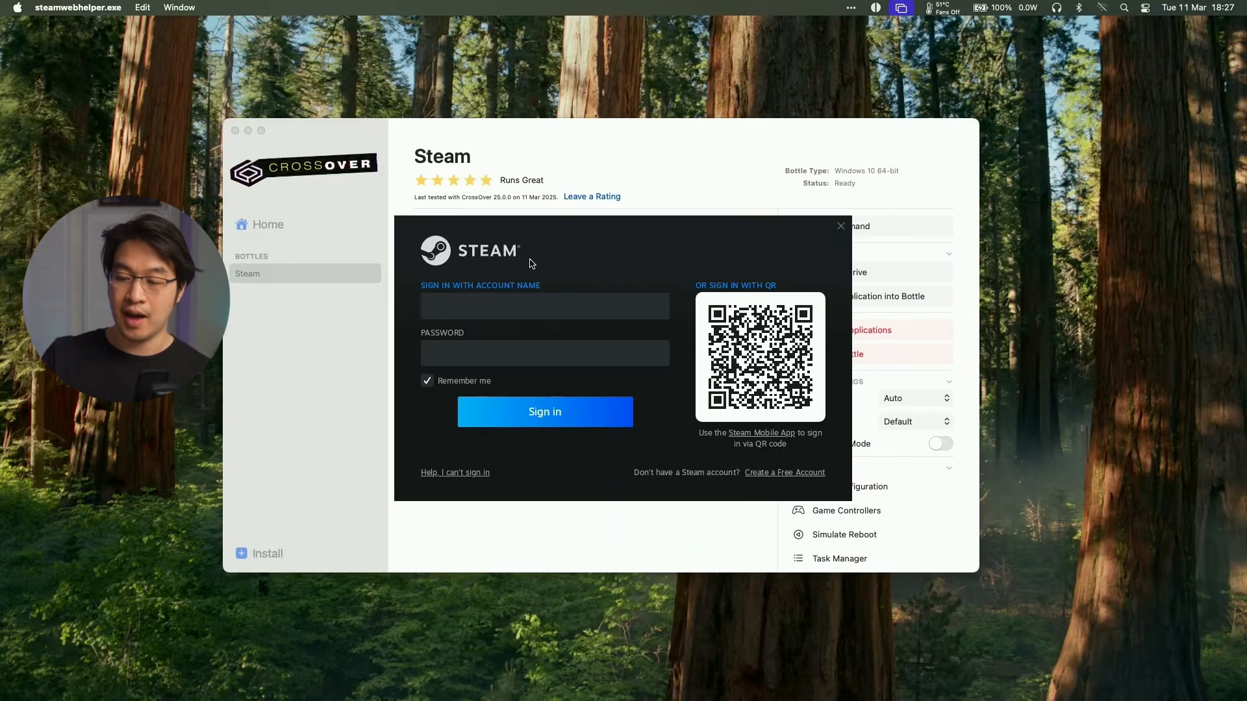
Sign into Steam and load the Store home page with featured games.
click(545, 306)
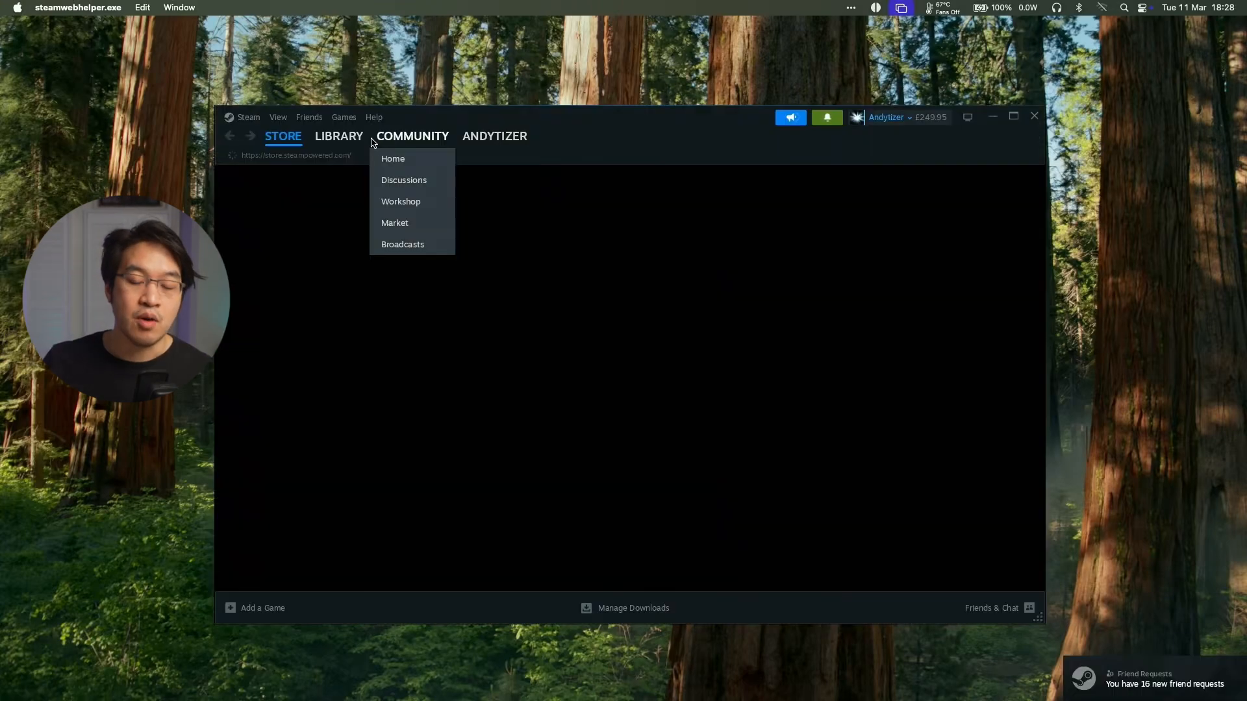
click(282, 136)
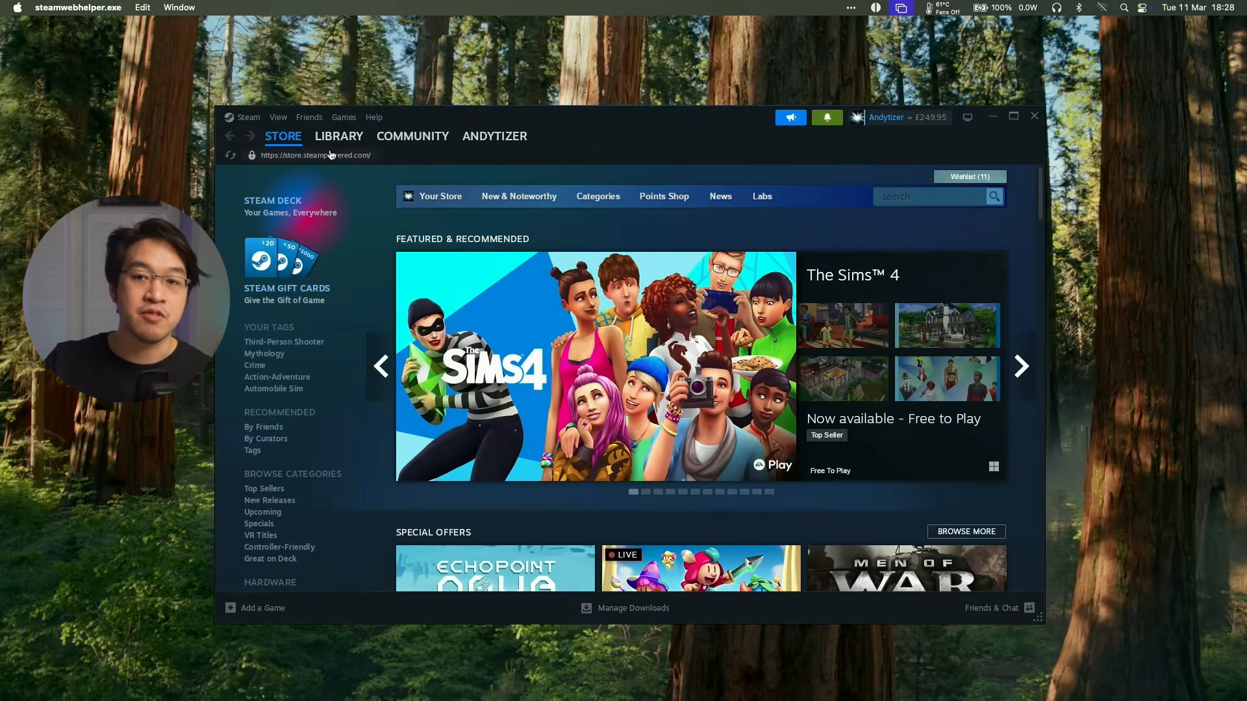
click(339, 136)
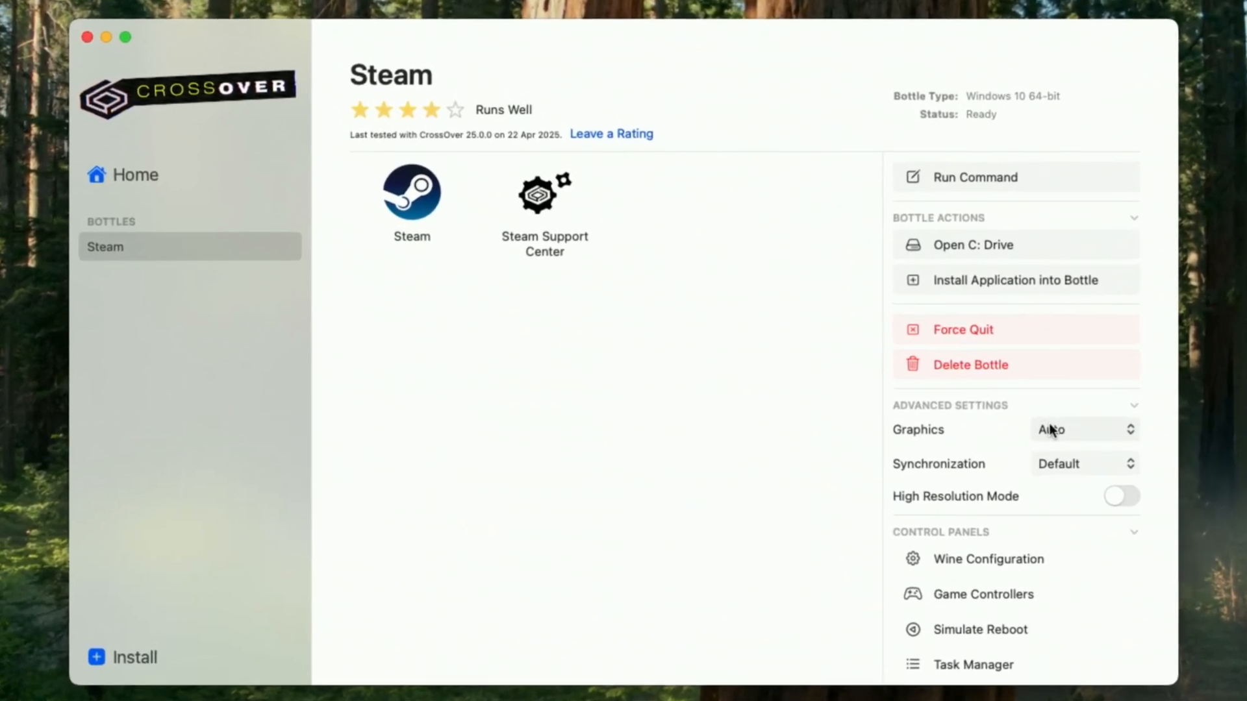
Set the Steam bottle to D3DMetal graphics and MSync, confirming the bottle reboot.
click(1083, 430)
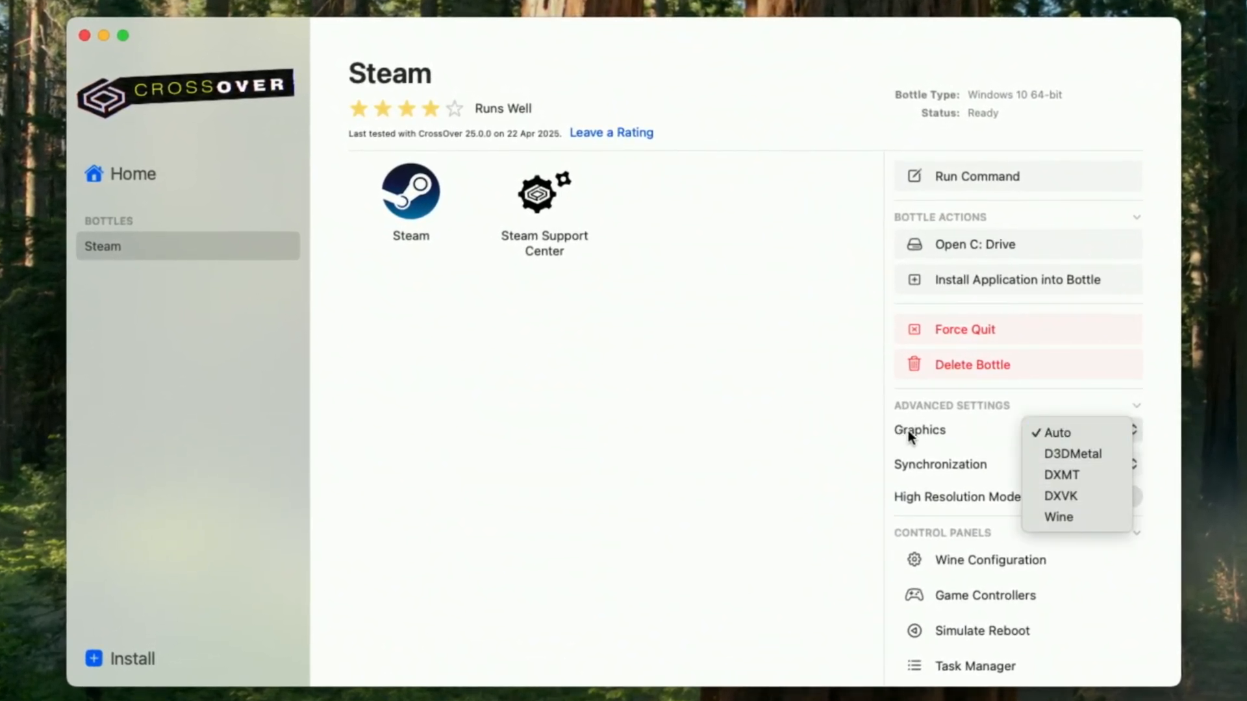
mouse_move(1083, 454)
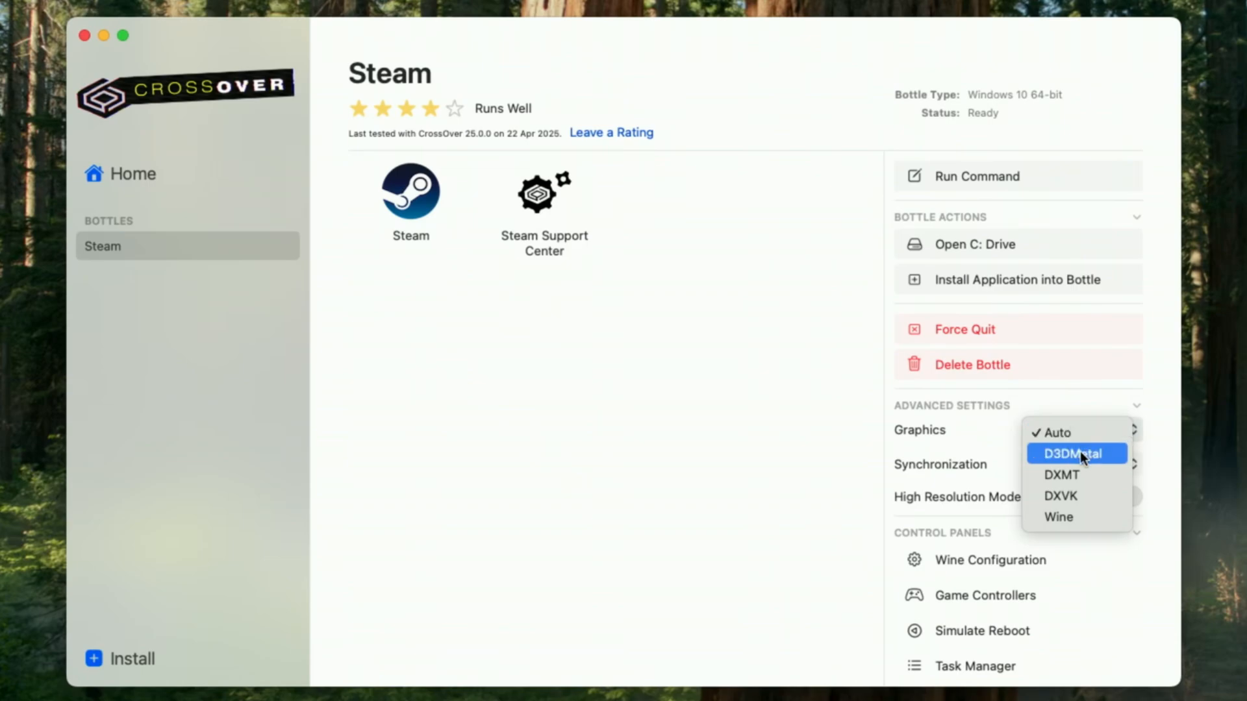
click(1077, 453)
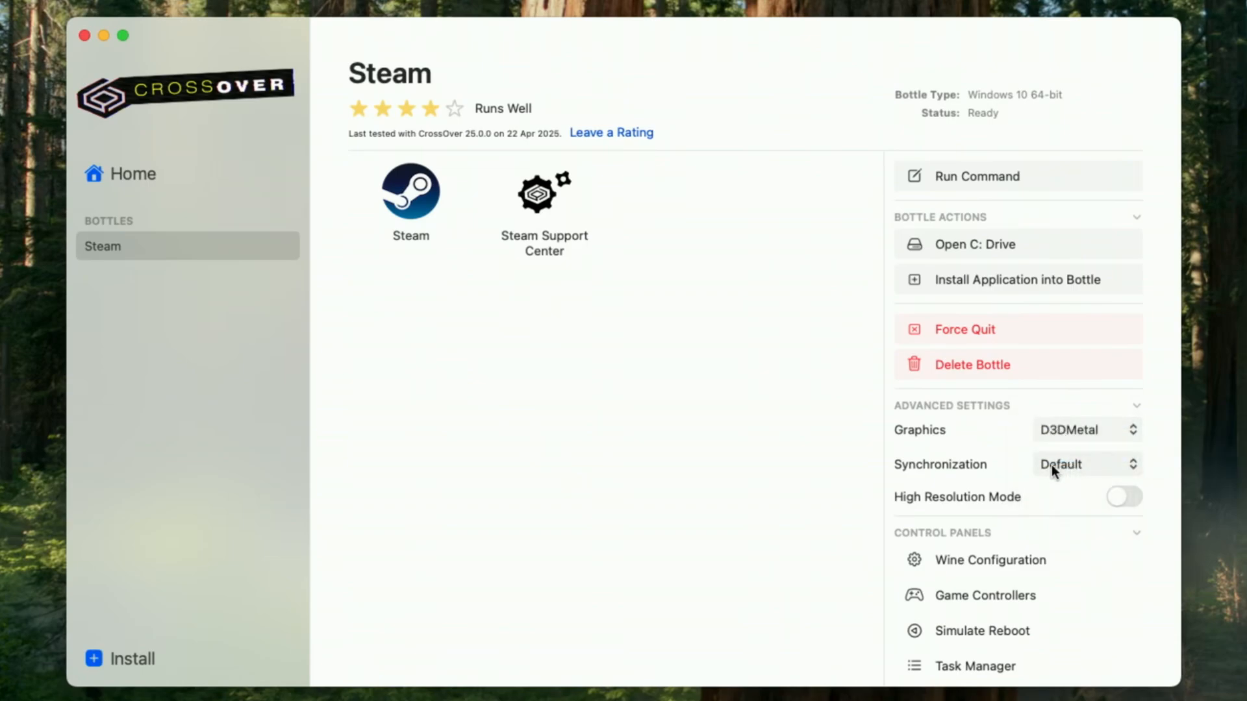
click(1086, 464)
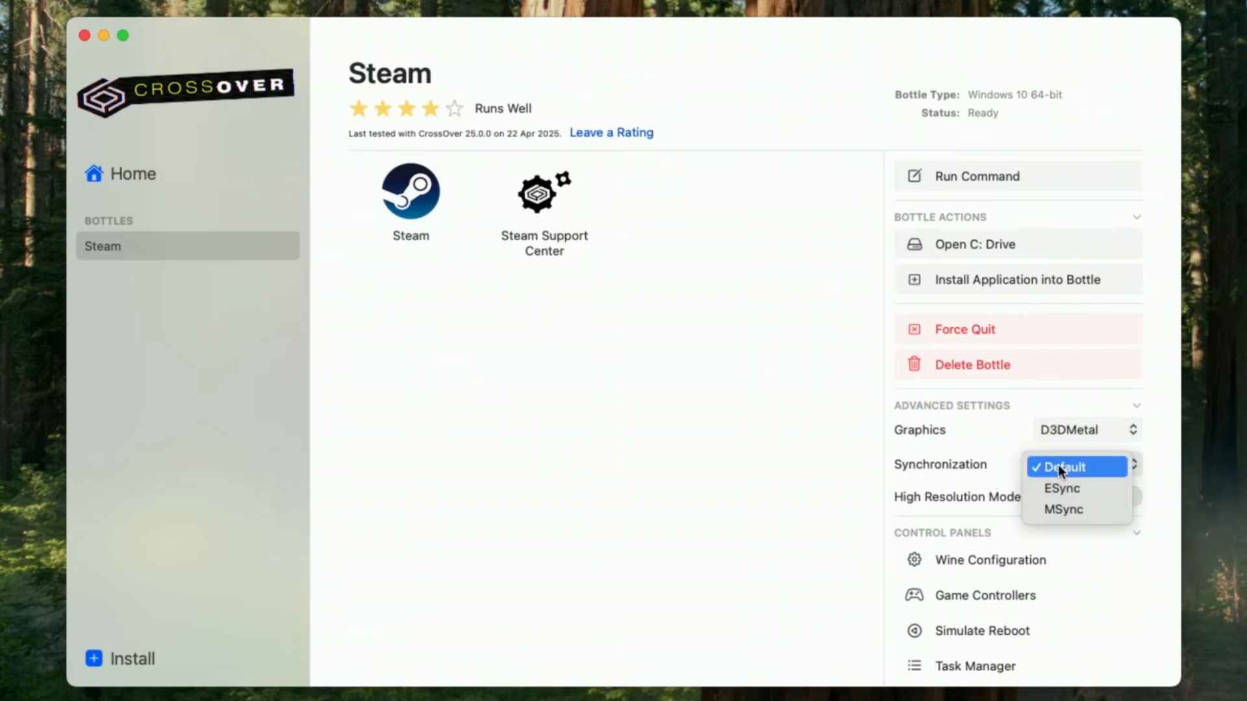
click(1063, 509)
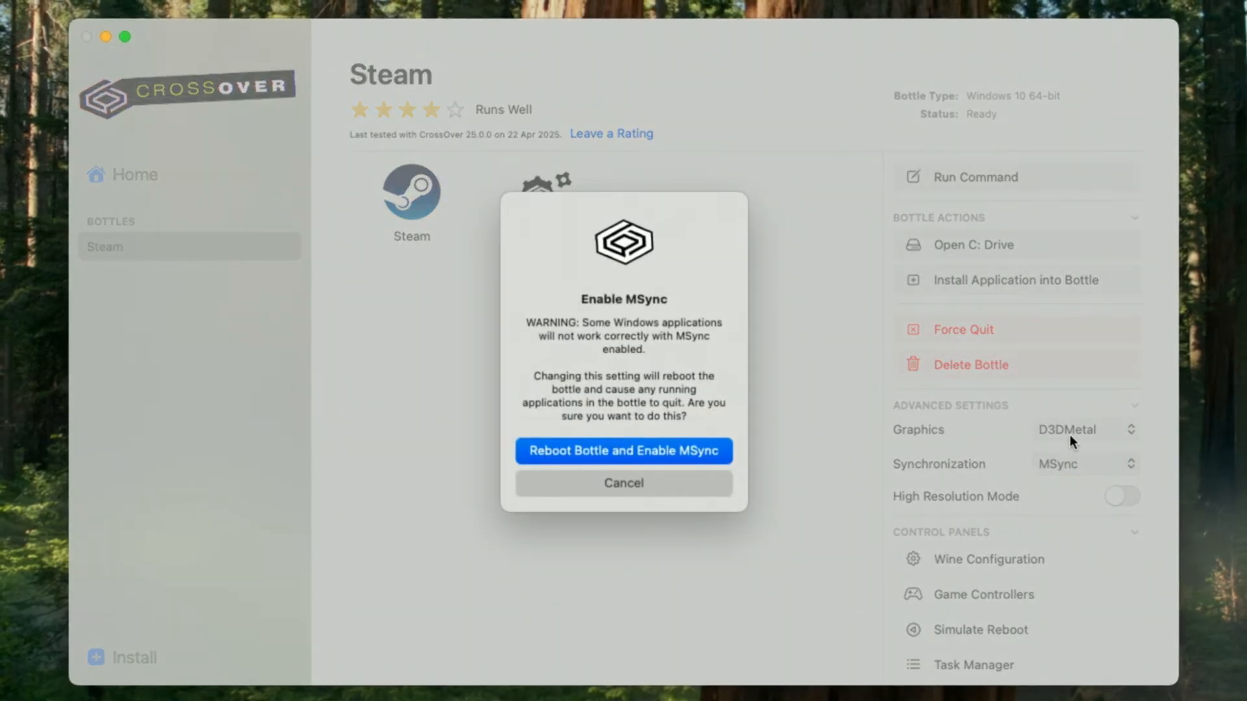
click(624, 483)
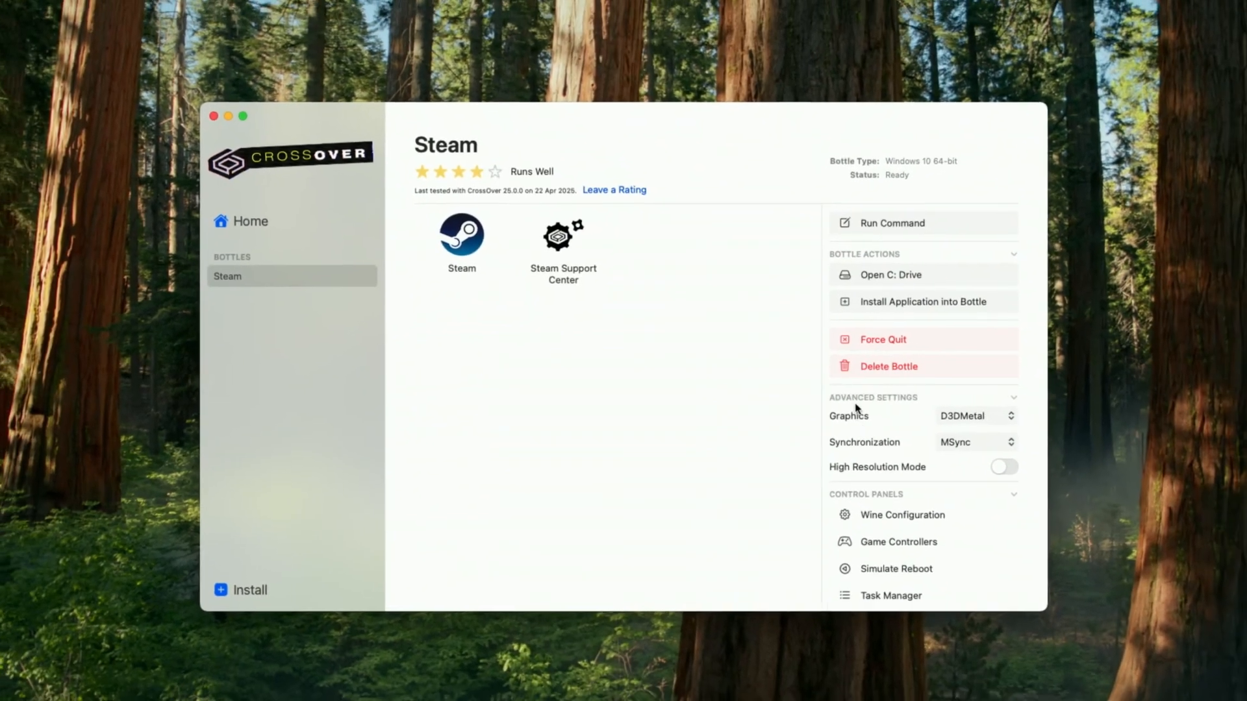
Launch Expedition 33, answer the Visual C++ Runtime prompt, and close the finished UE Prerequisites setup.
click(461, 235)
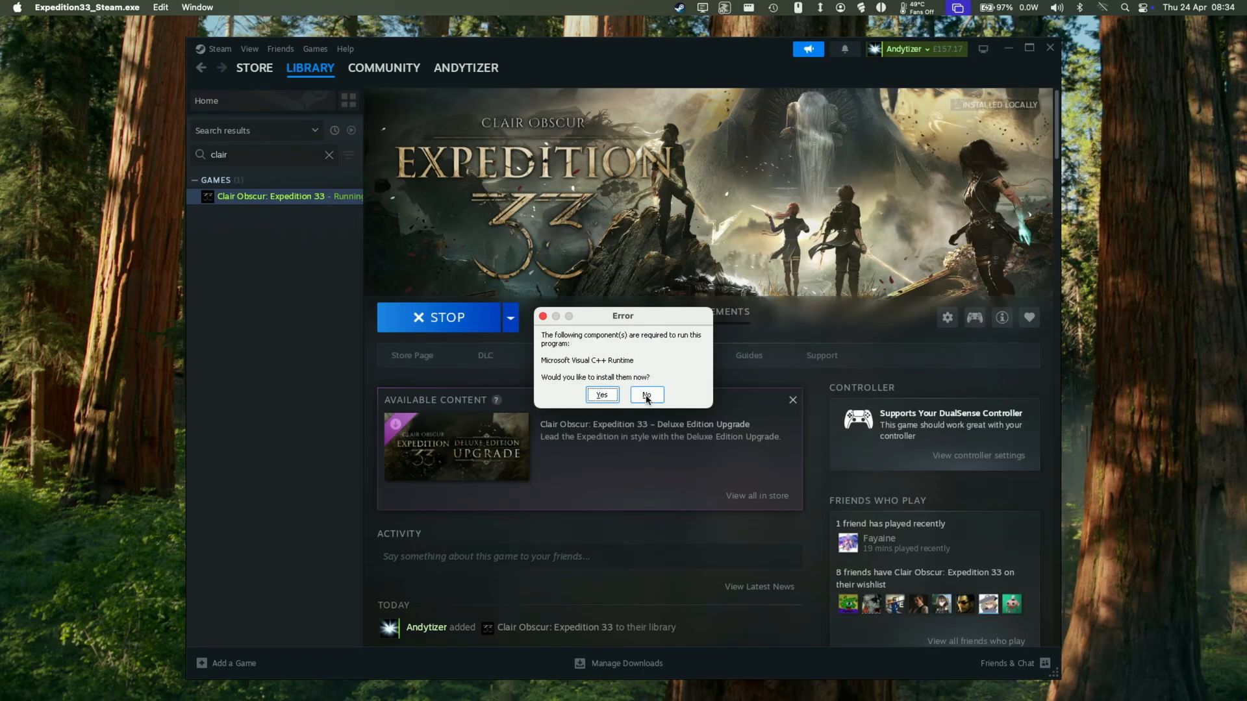
click(646, 395)
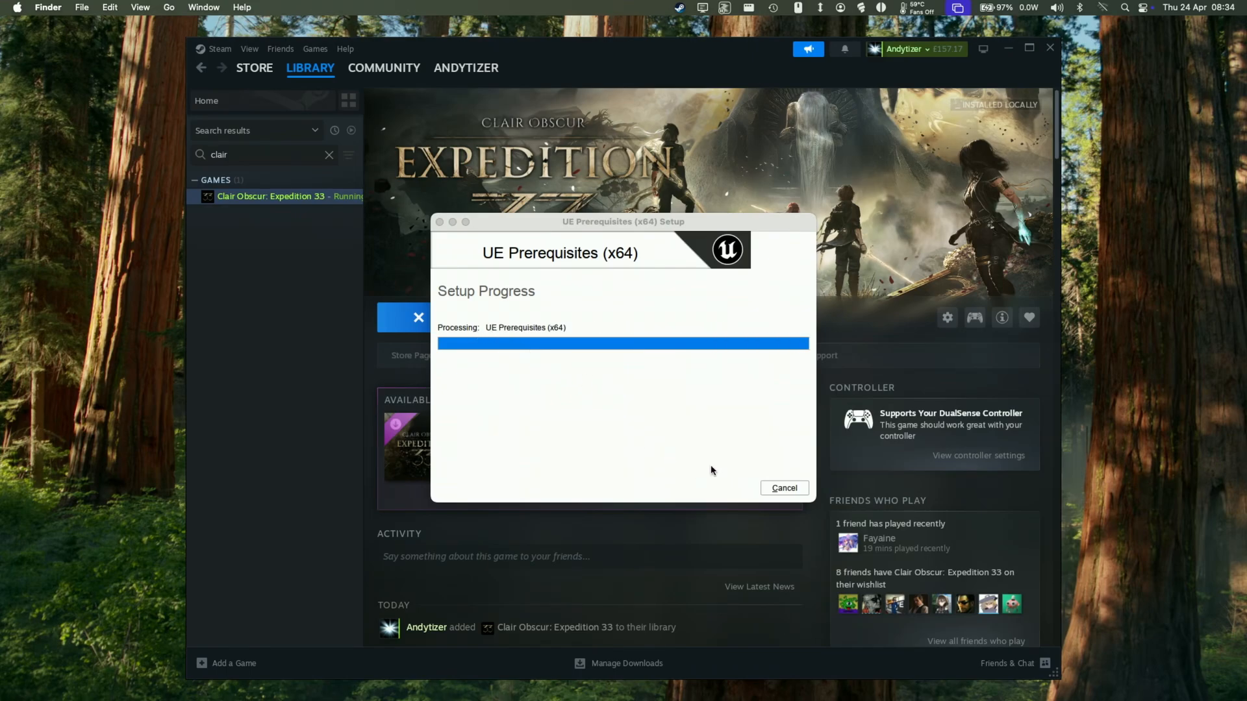
mouse_move(770, 697)
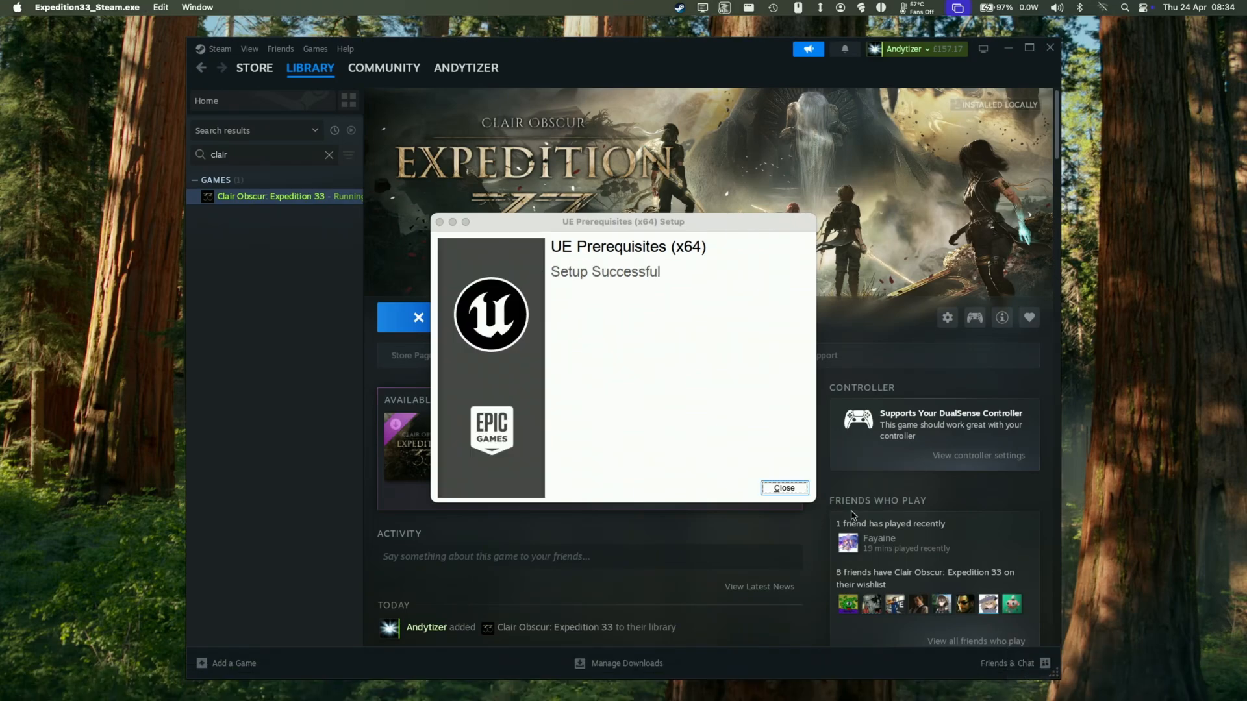
click(784, 488)
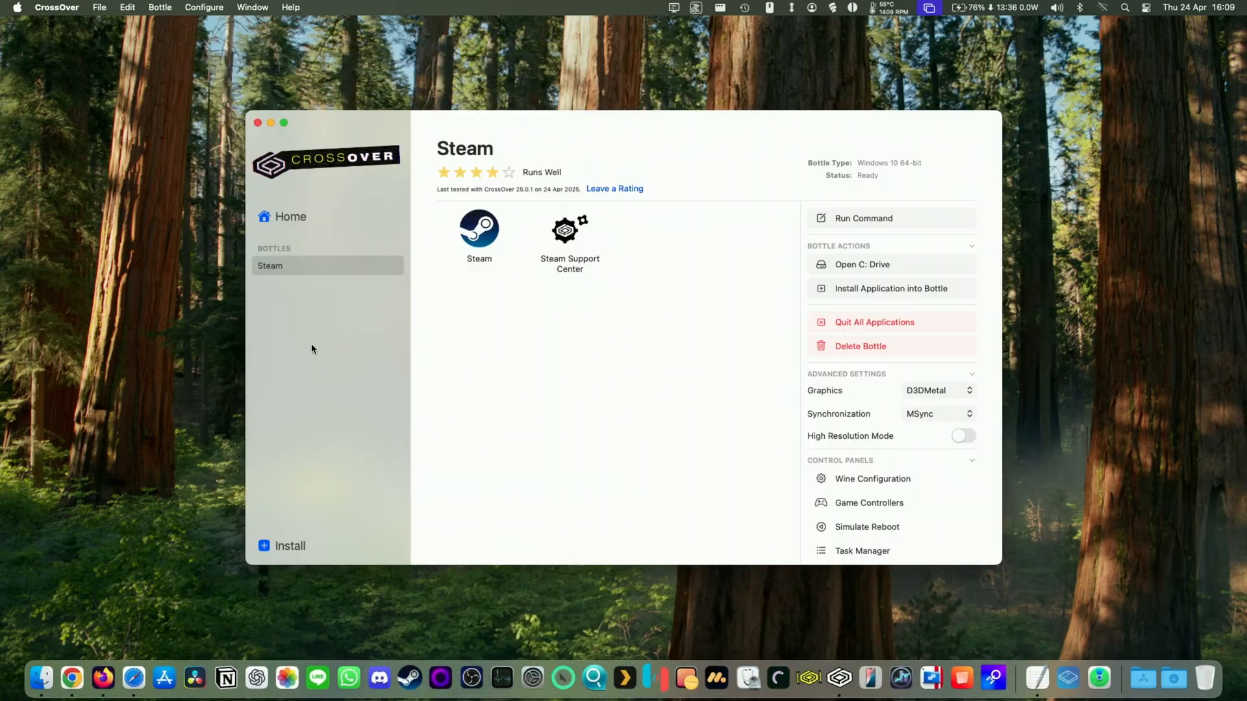
mouse_move(661, 371)
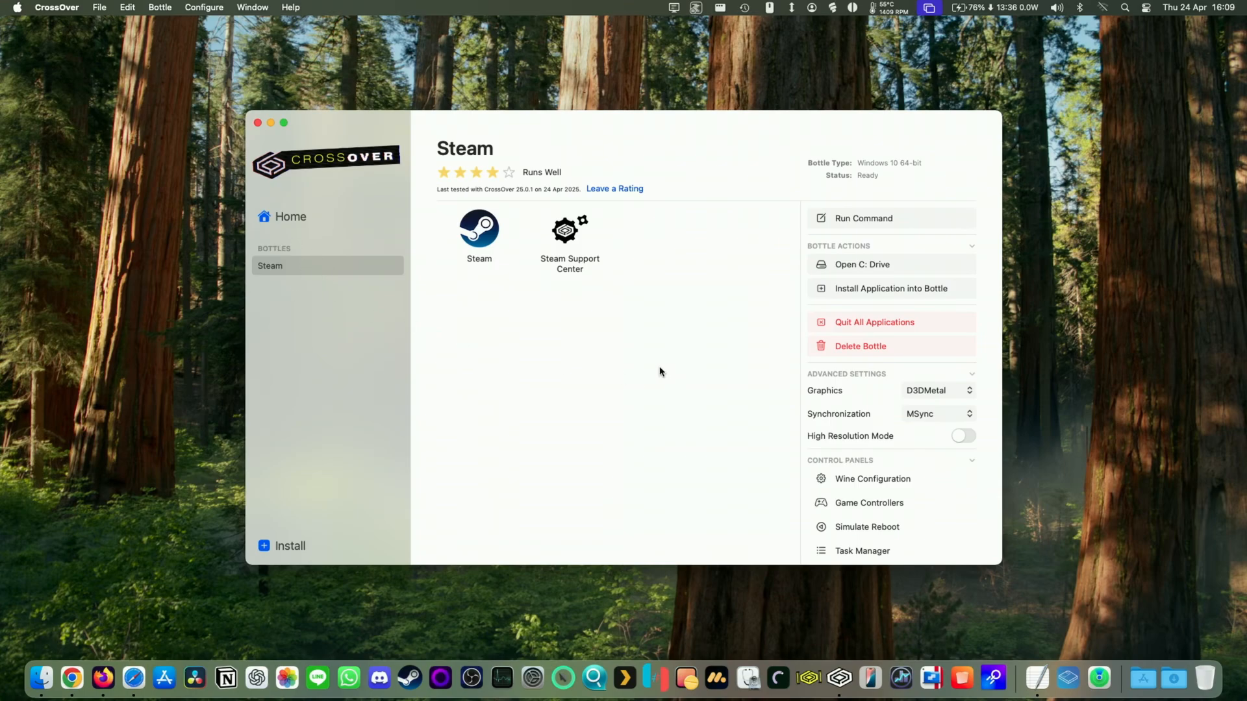
mouse_move(835, 487)
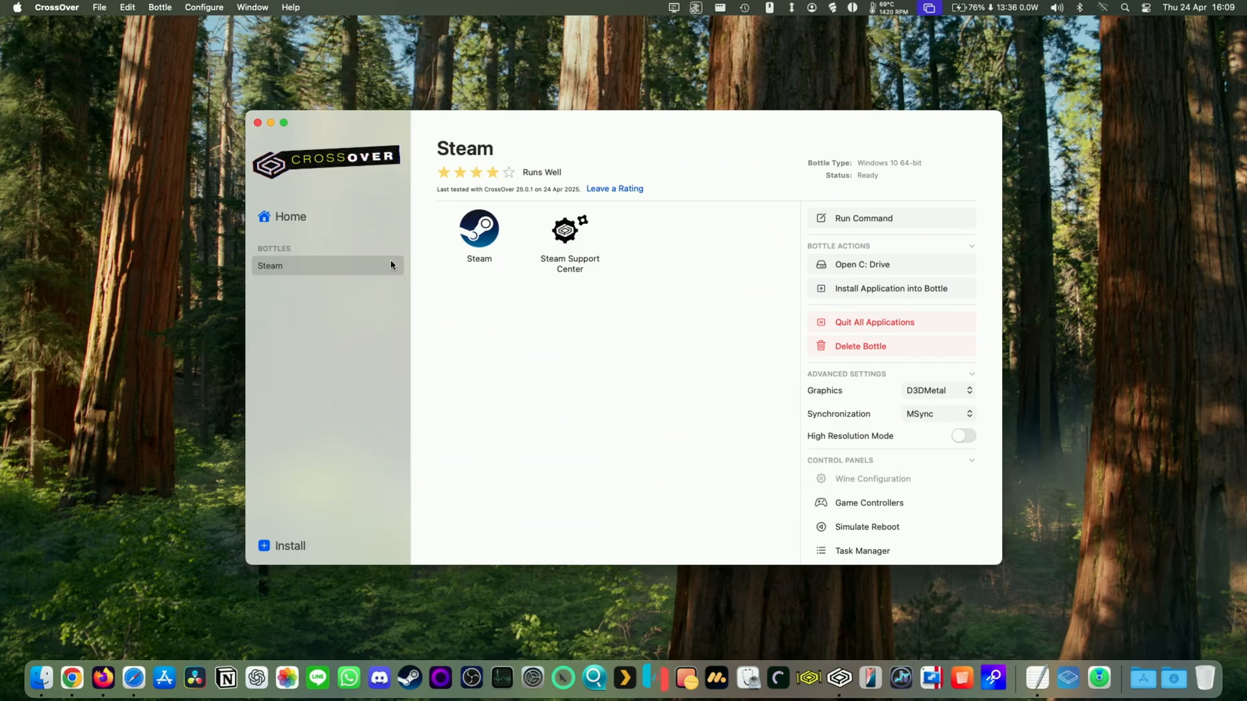
Open the Steam bottle's Wine Configuration on its Libraries tab.
click(873, 479)
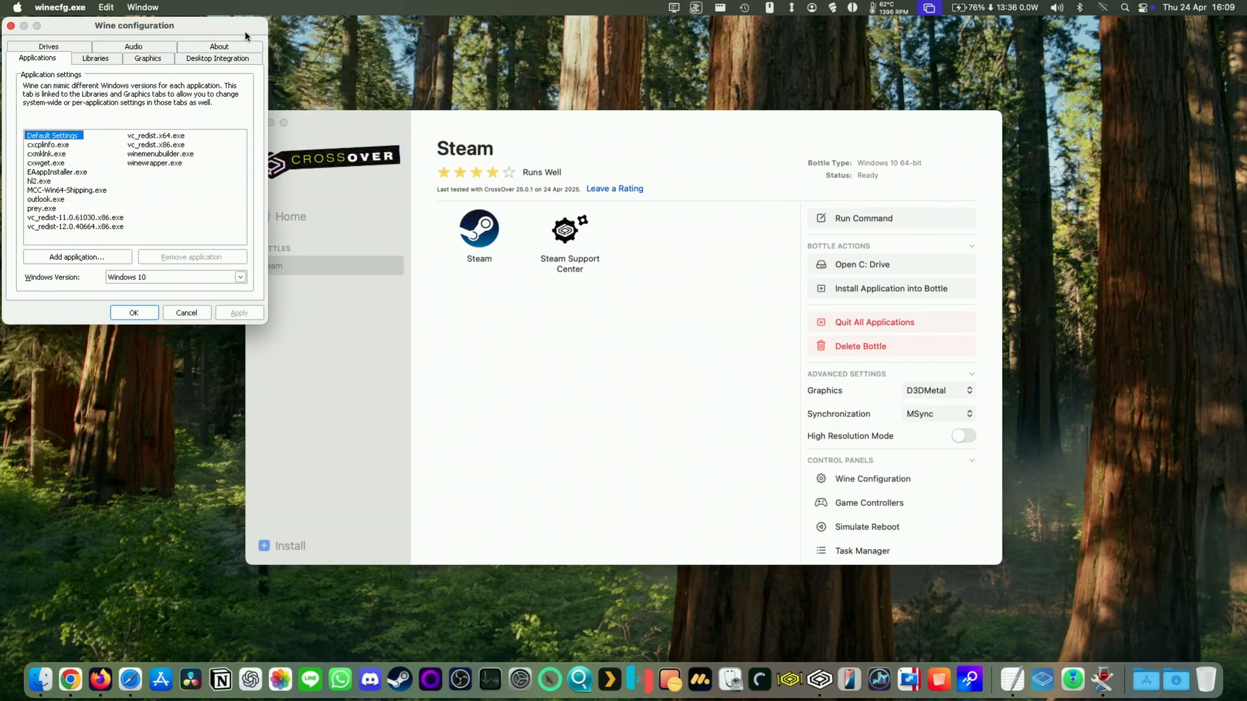
click(526, 228)
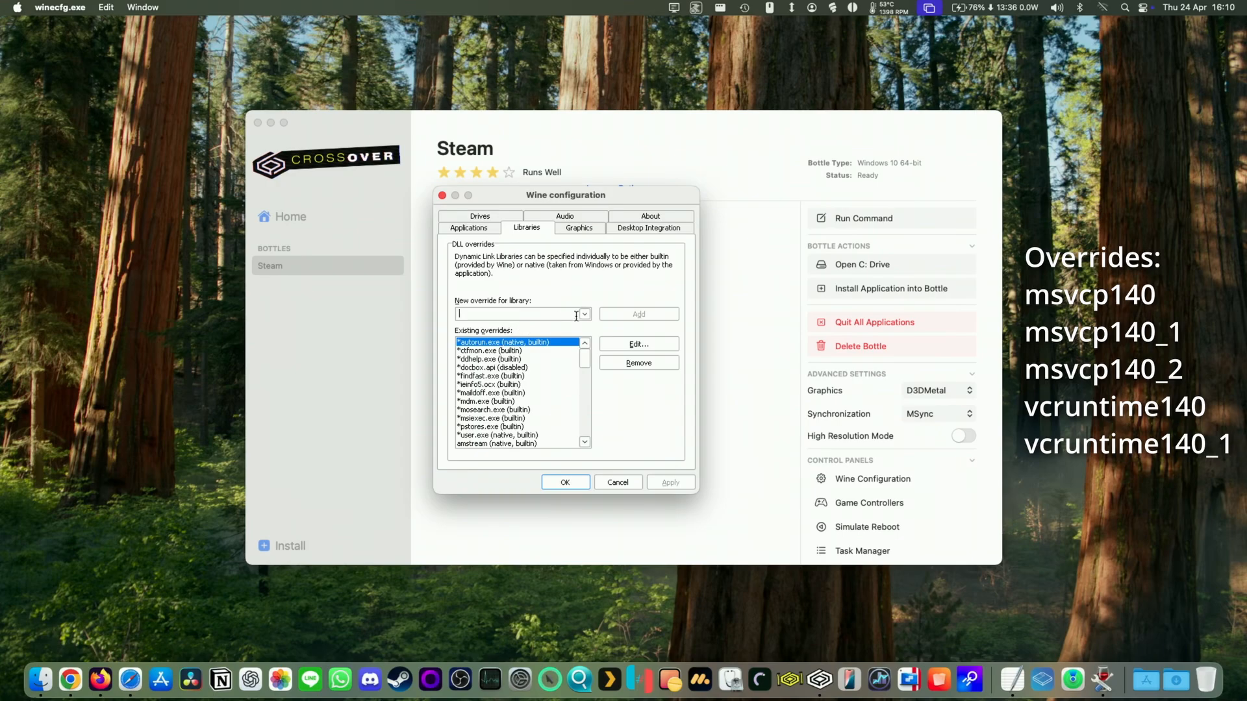
Add native-then-builtin overrides for msvcp140 and msvcp140_2.
click(583, 314)
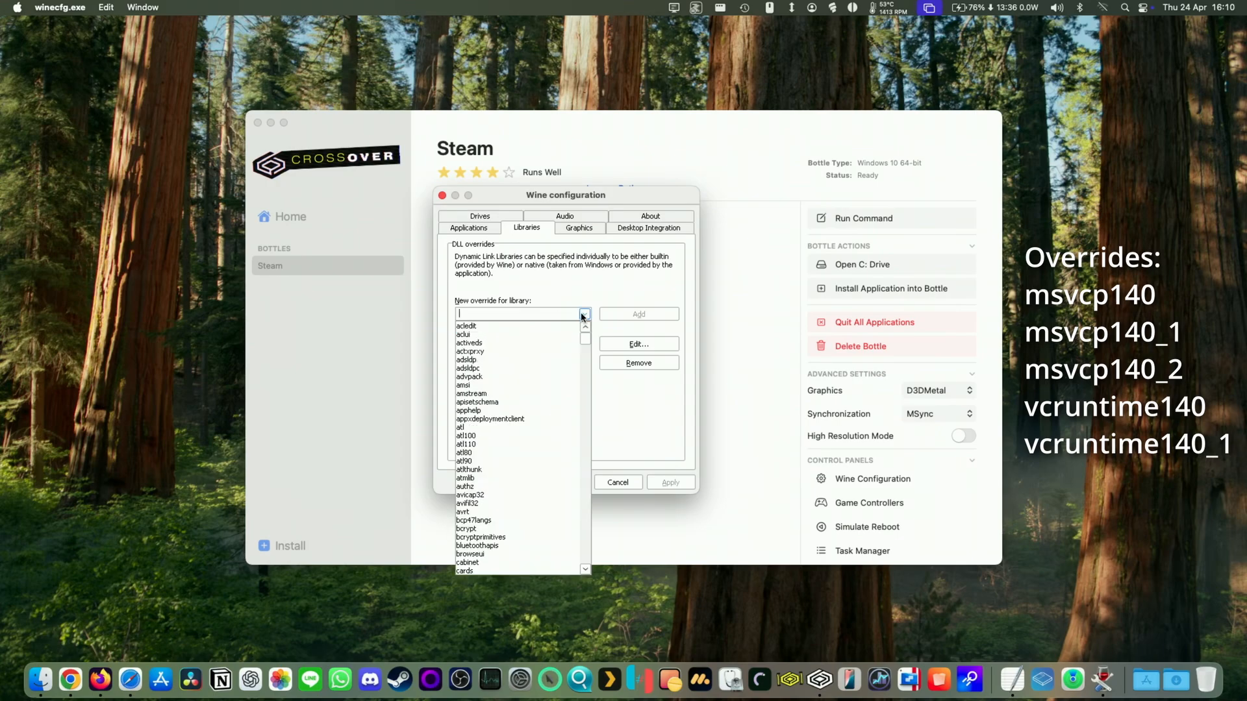
text(msvcp140)
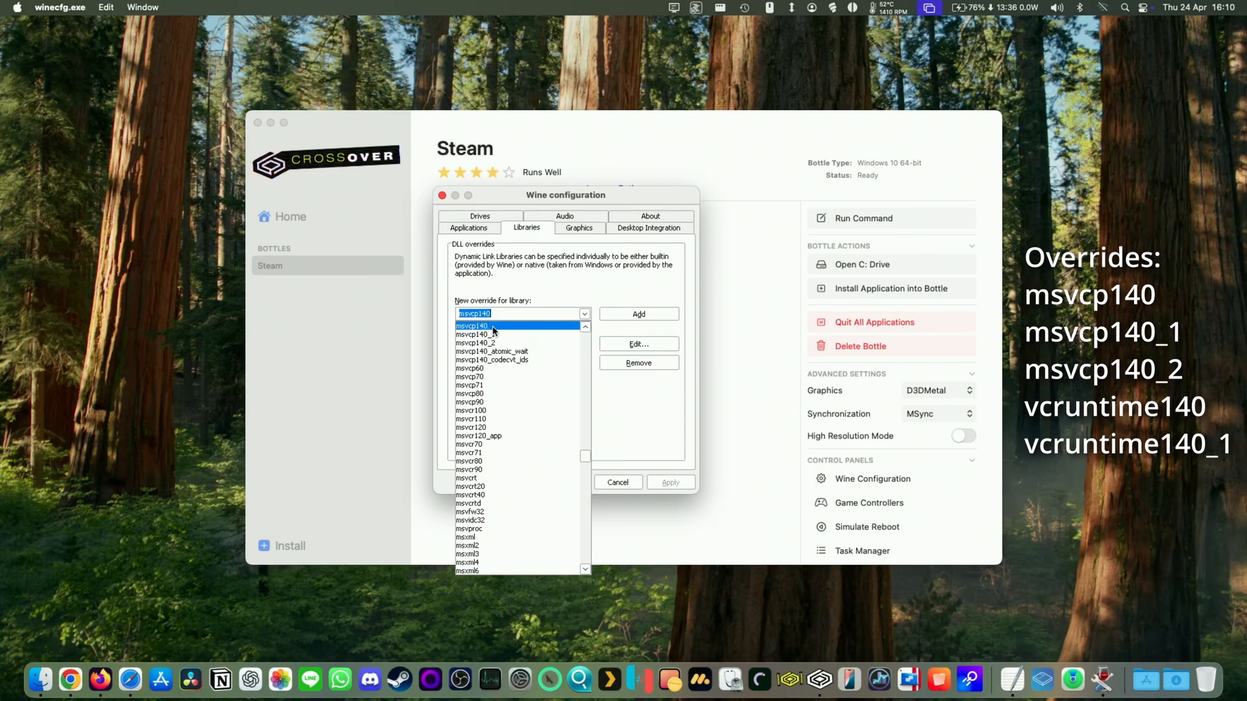
click(639, 313)
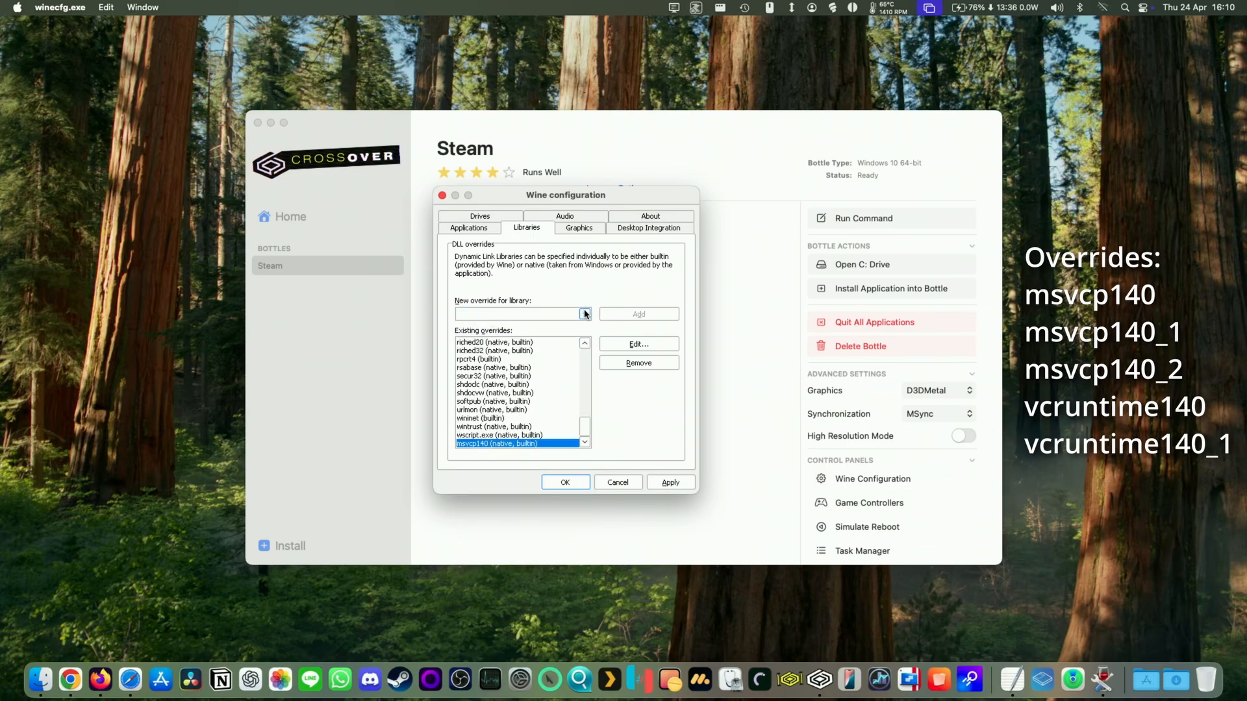
click(584, 314)
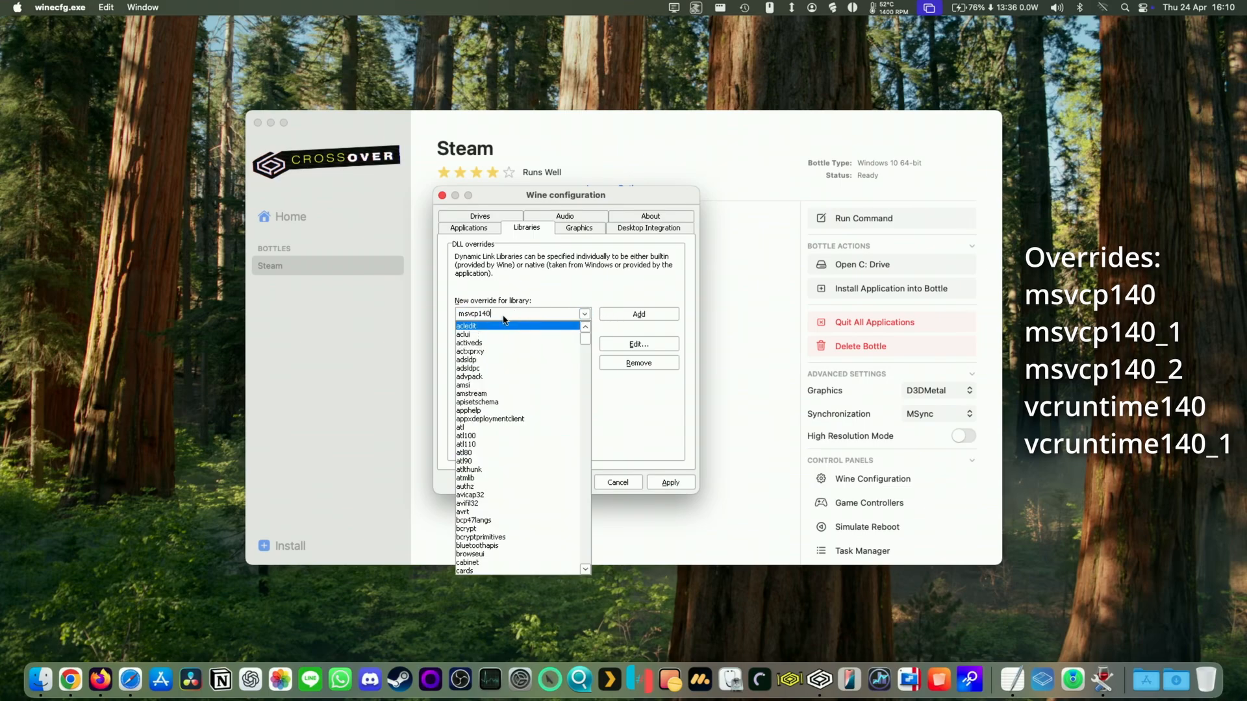
click(469, 343)
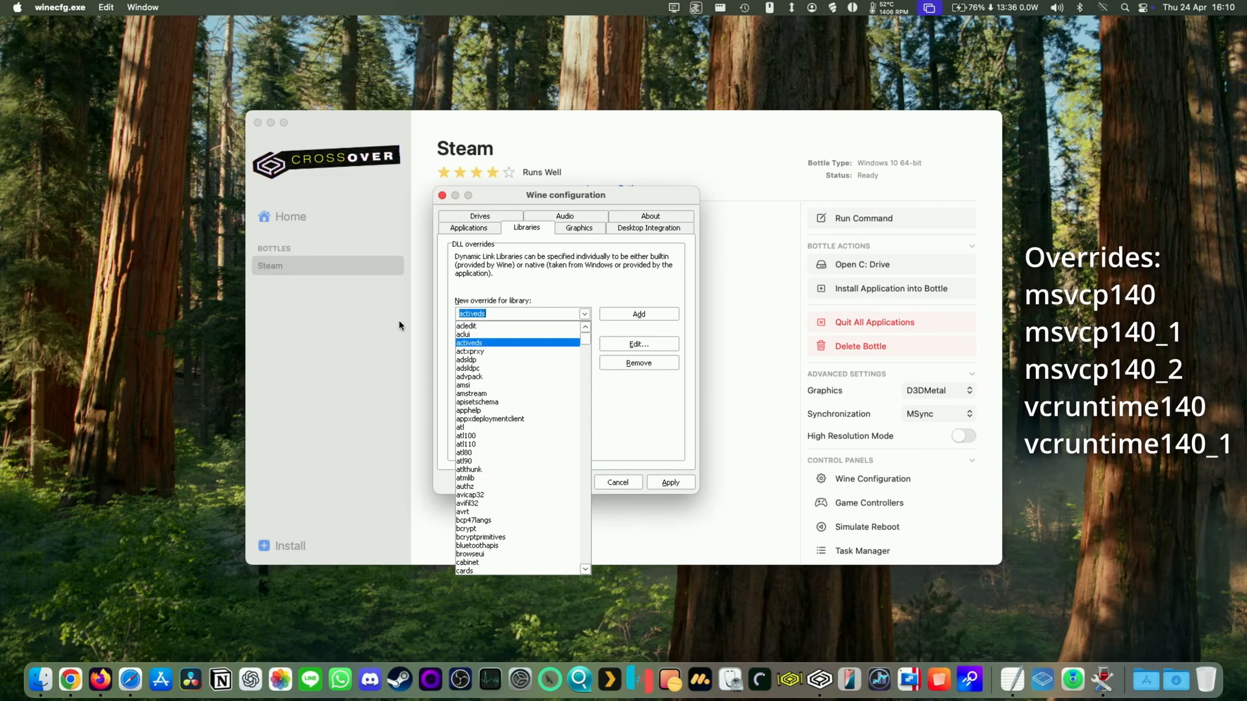
text(msvcp140)
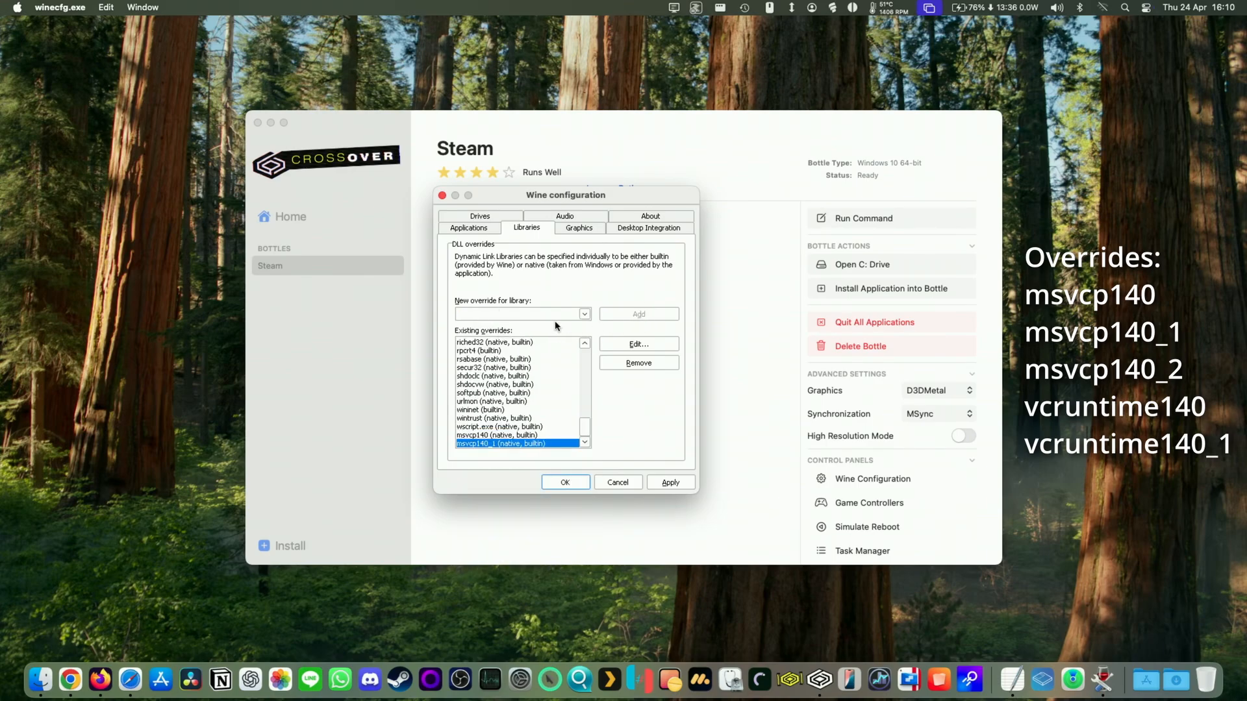
text(msvcp140_2)
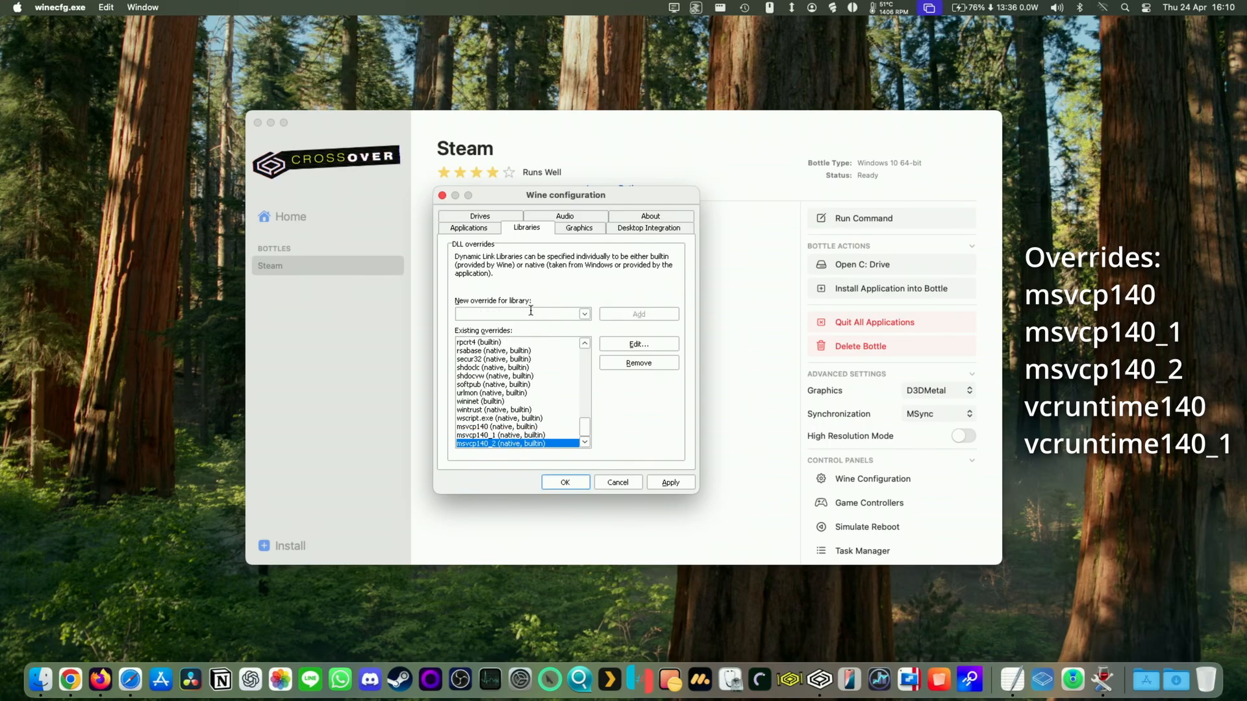
Add vcruntime140 and vcruntime140_1 overrides, then close the Wine configuration.
text(vcrunt)
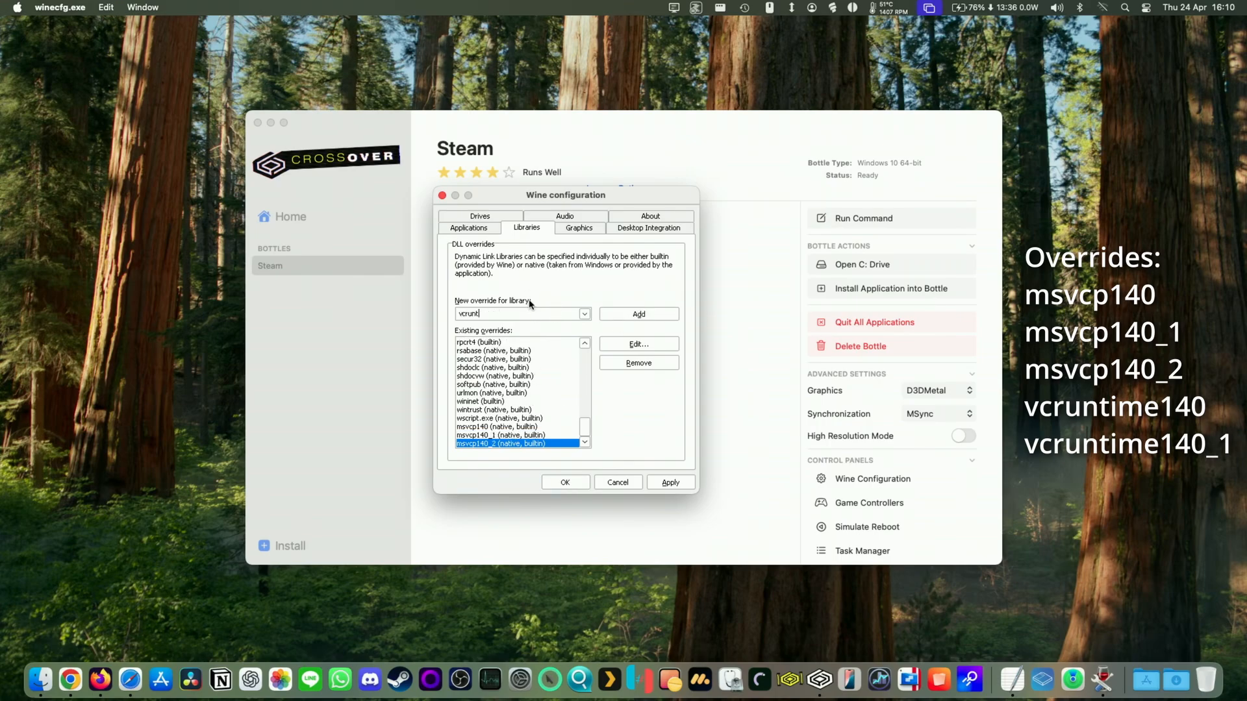
text(ime140_1)
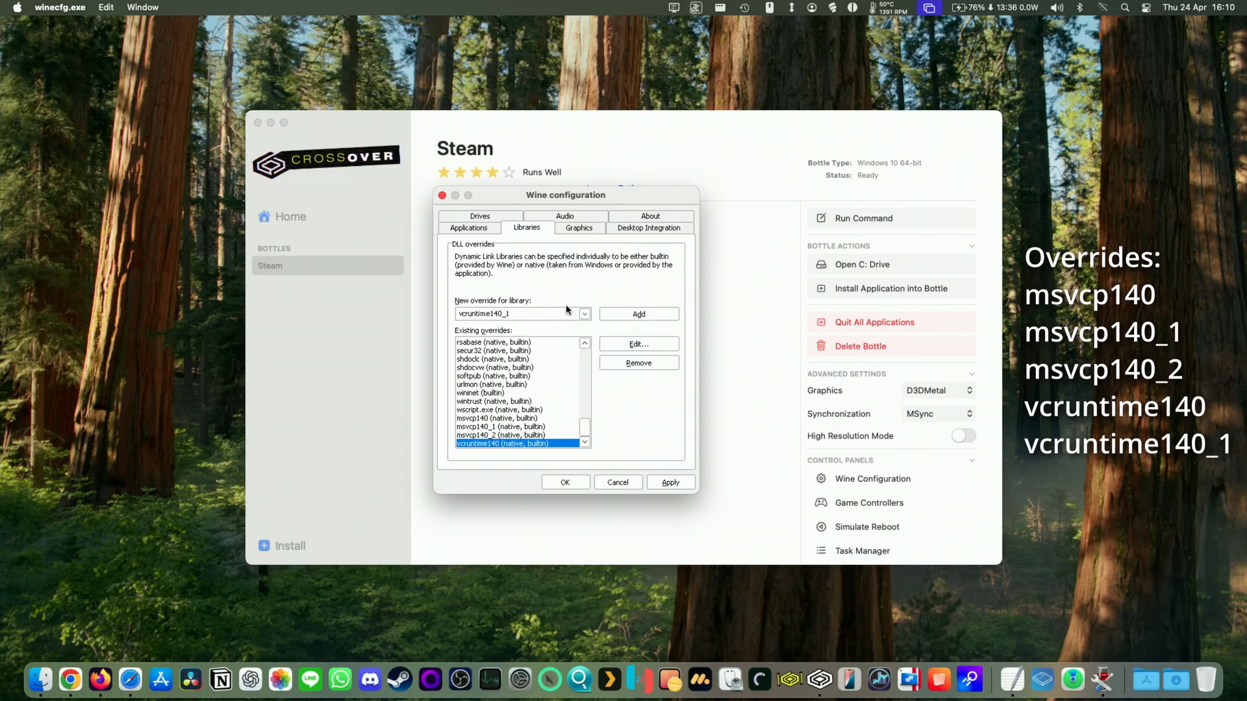
click(583, 314)
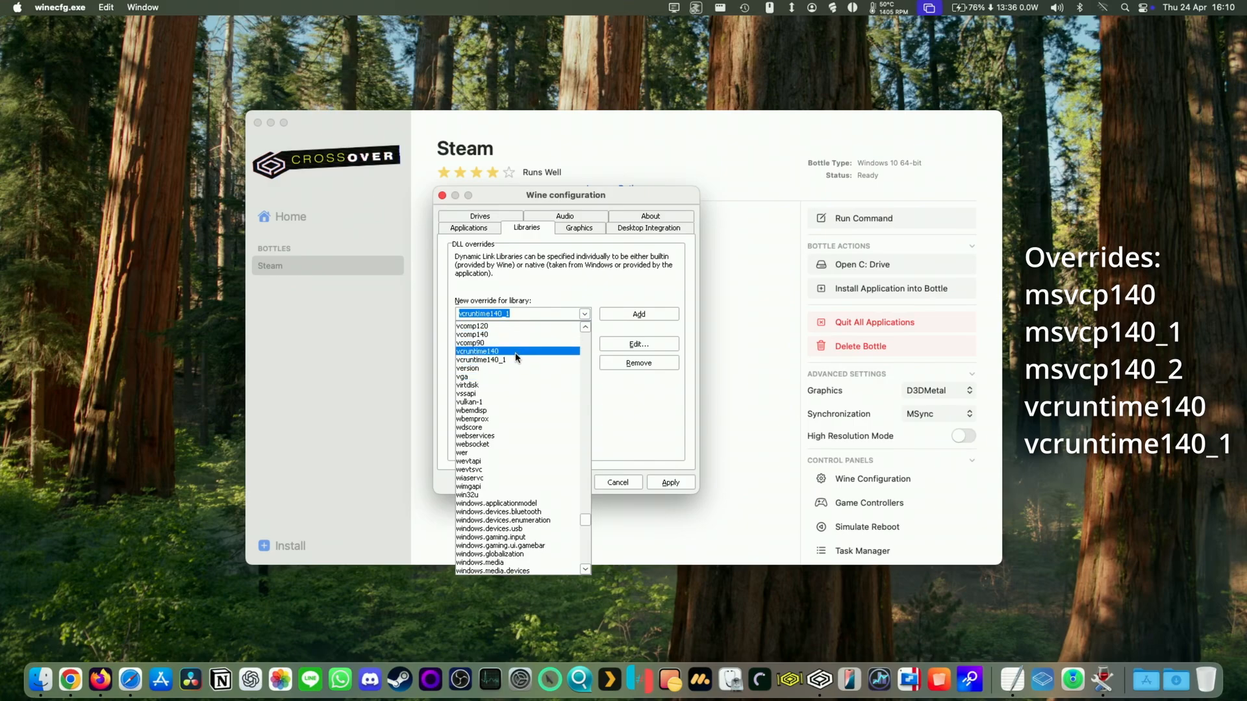
click(638, 313)
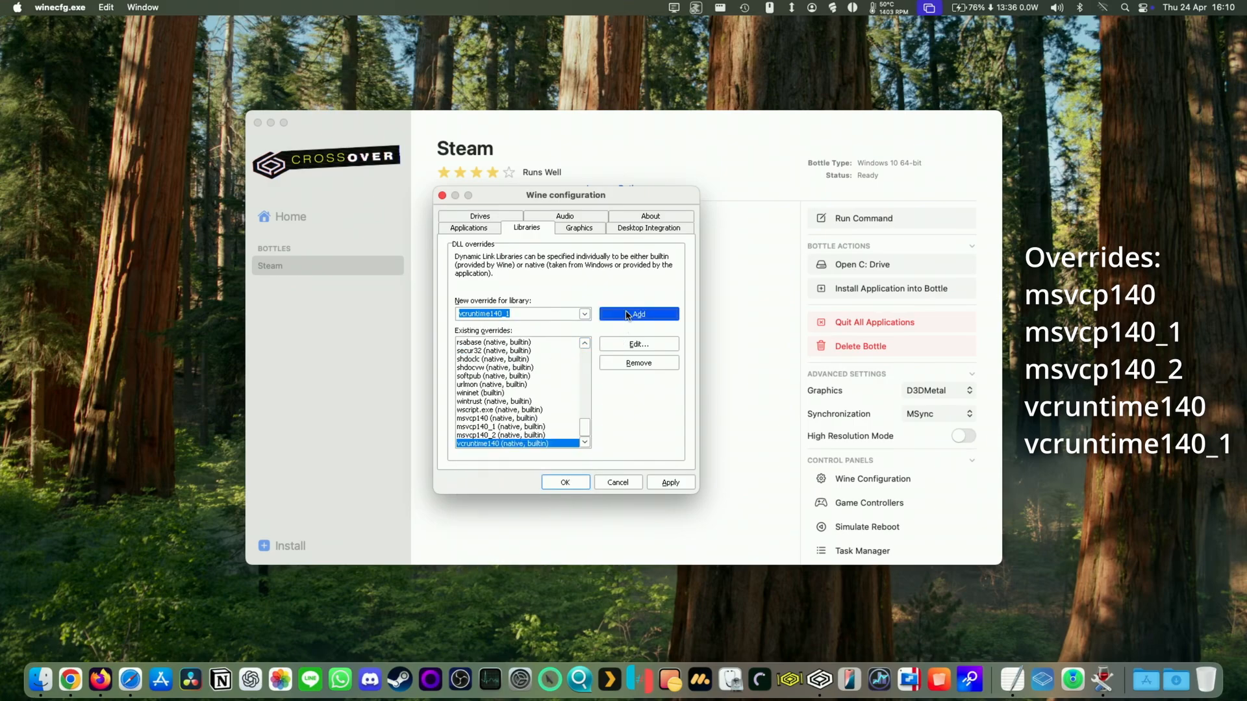
click(566, 481)
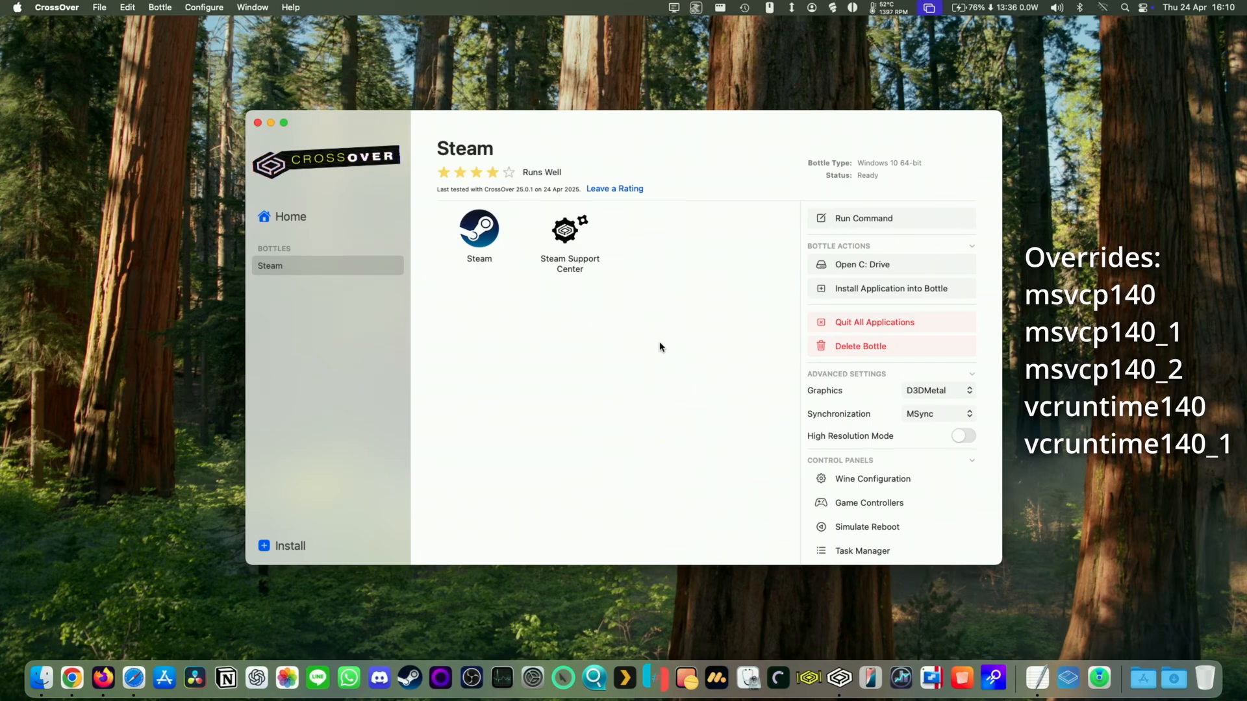
Select and run the Steam launcher from the Steam bottle's app list.
click(479, 230)
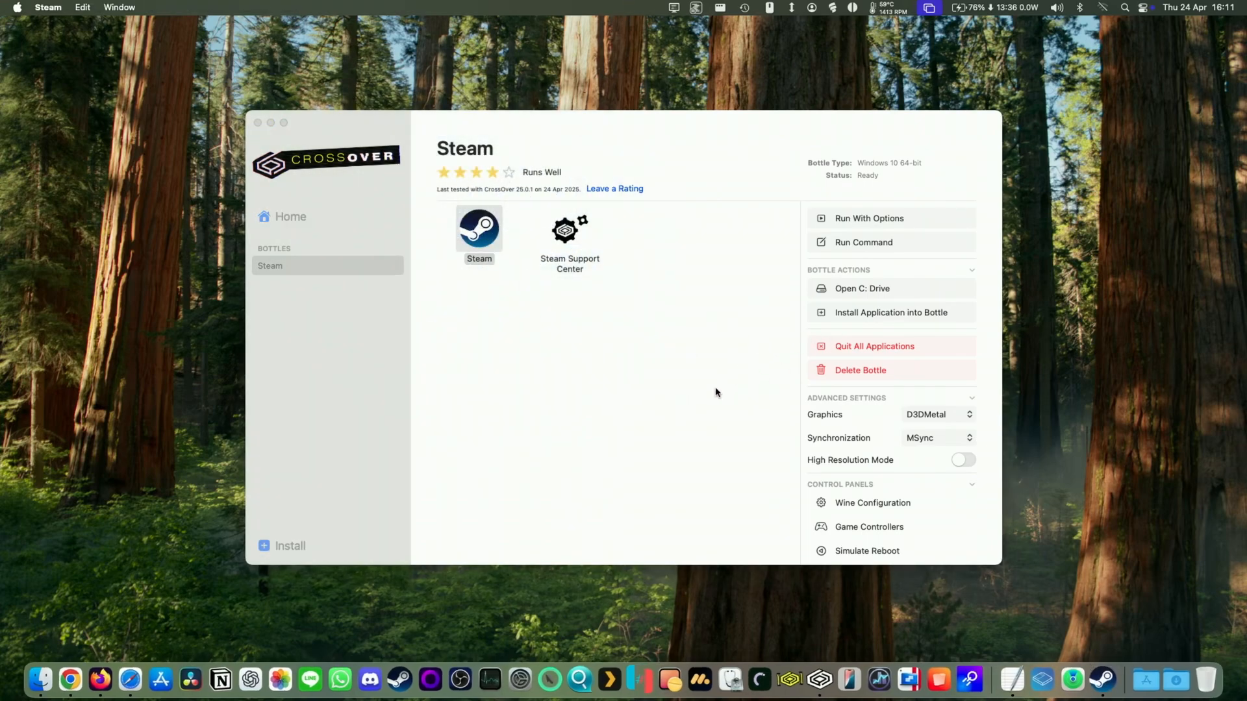
double_click(479, 229)
text(clair)
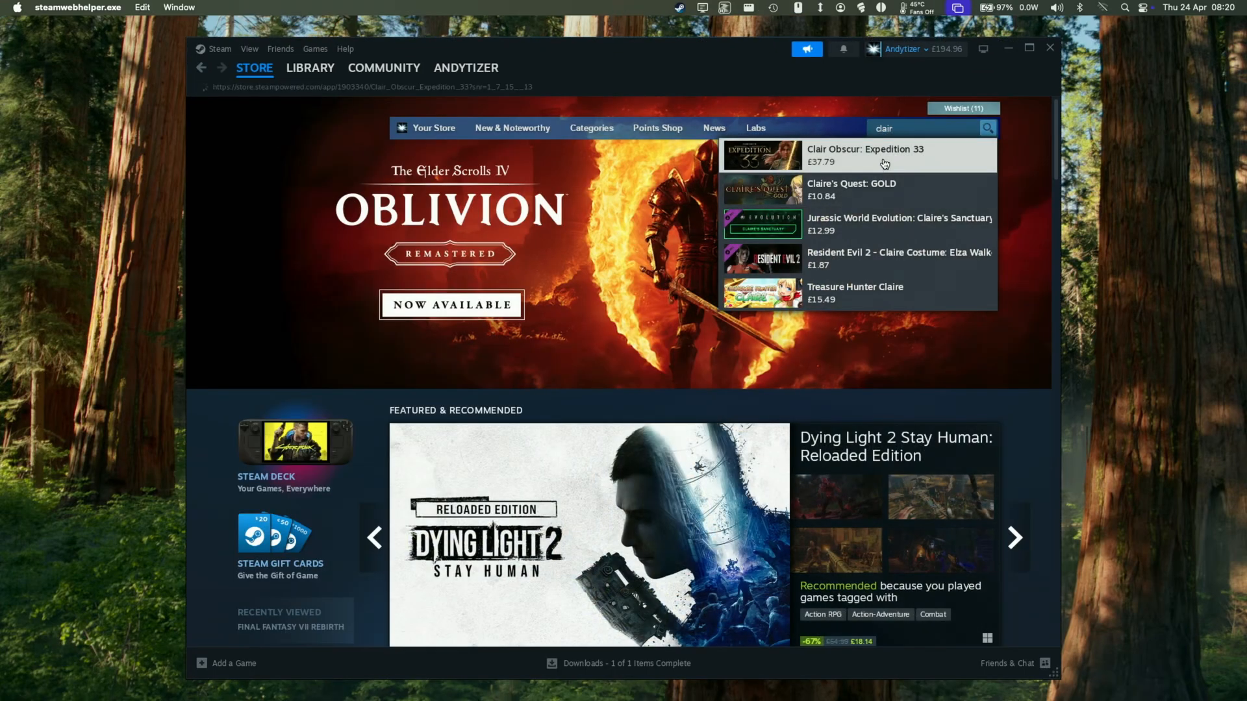
Install Clair Obscur: Expedition 33 from its store page onto the External Drive.
click(865, 154)
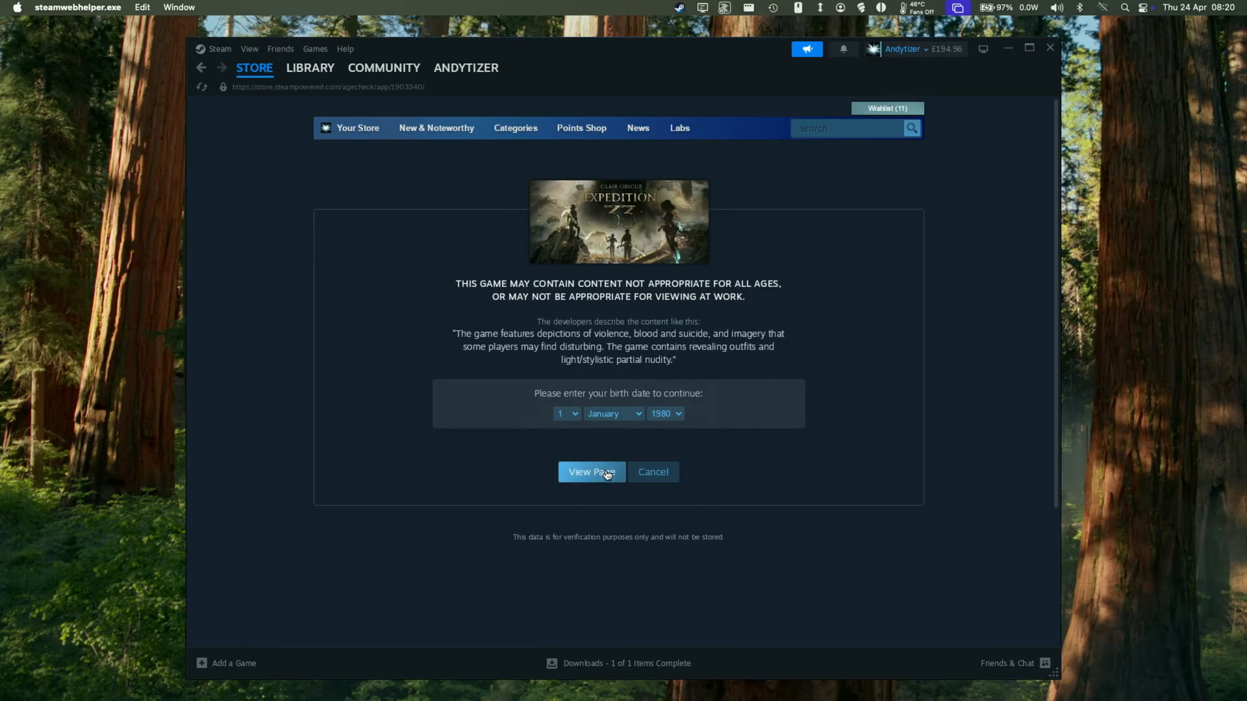
click(592, 472)
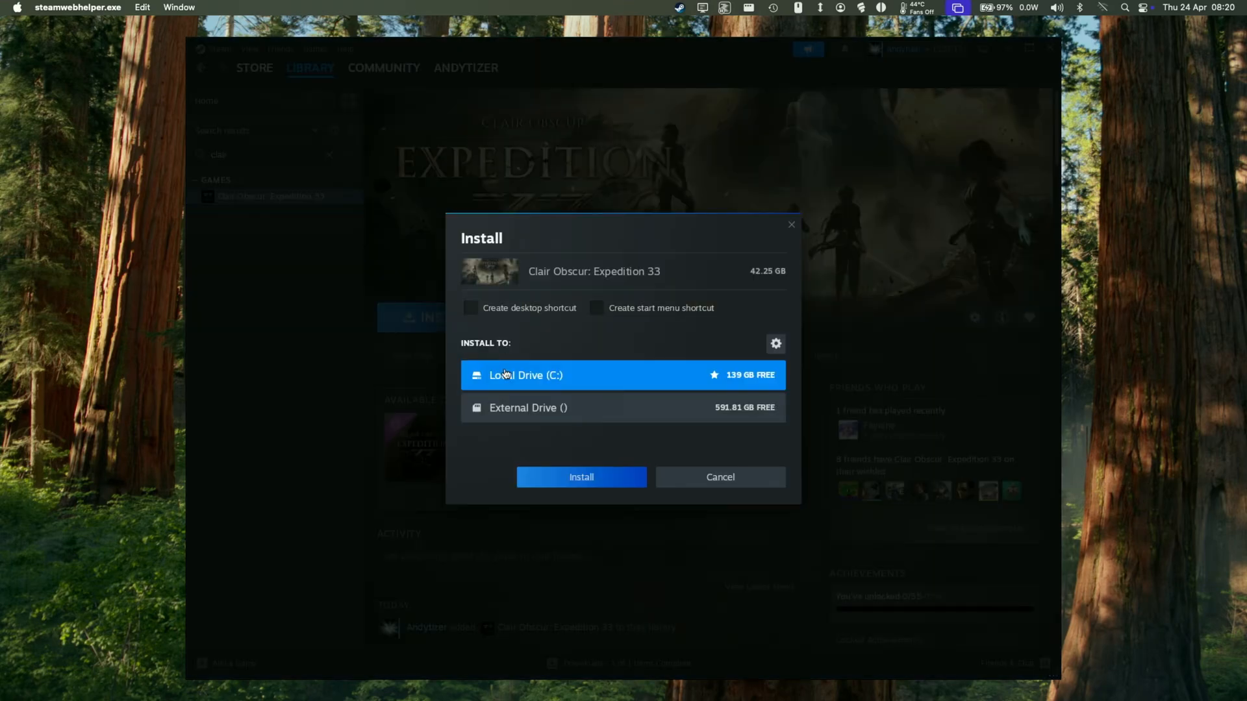
mouse_move(563, 423)
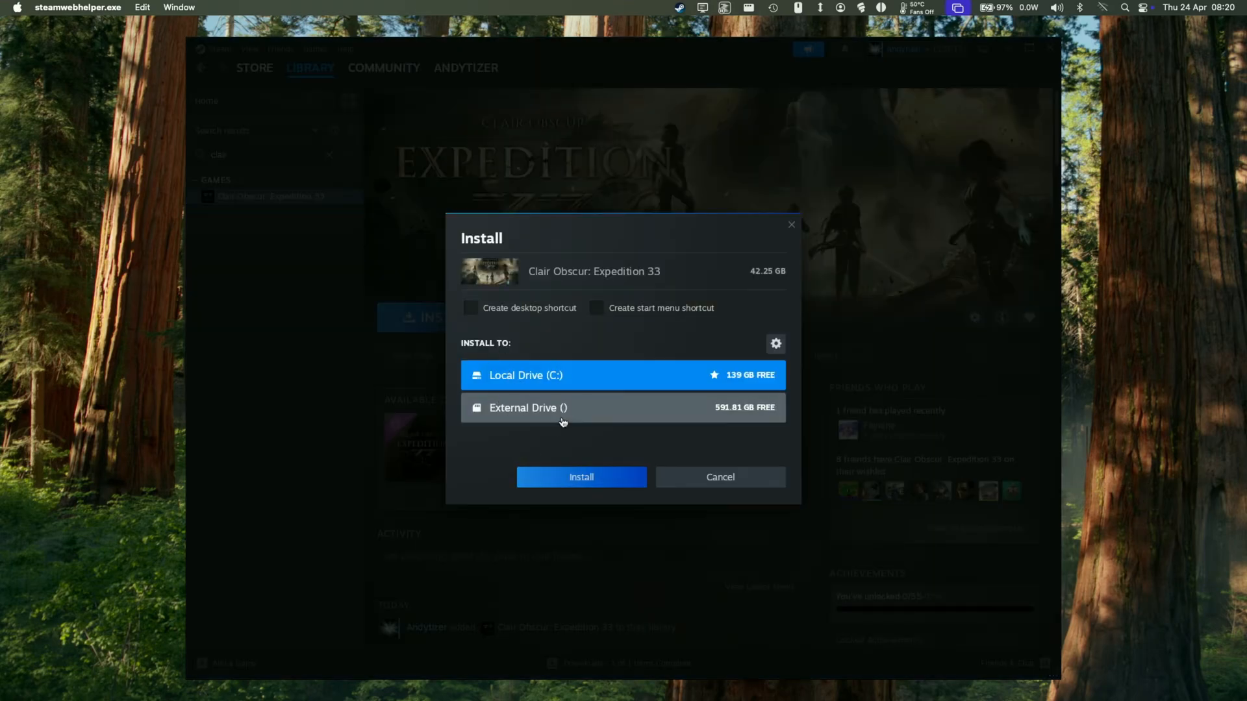
click(552, 408)
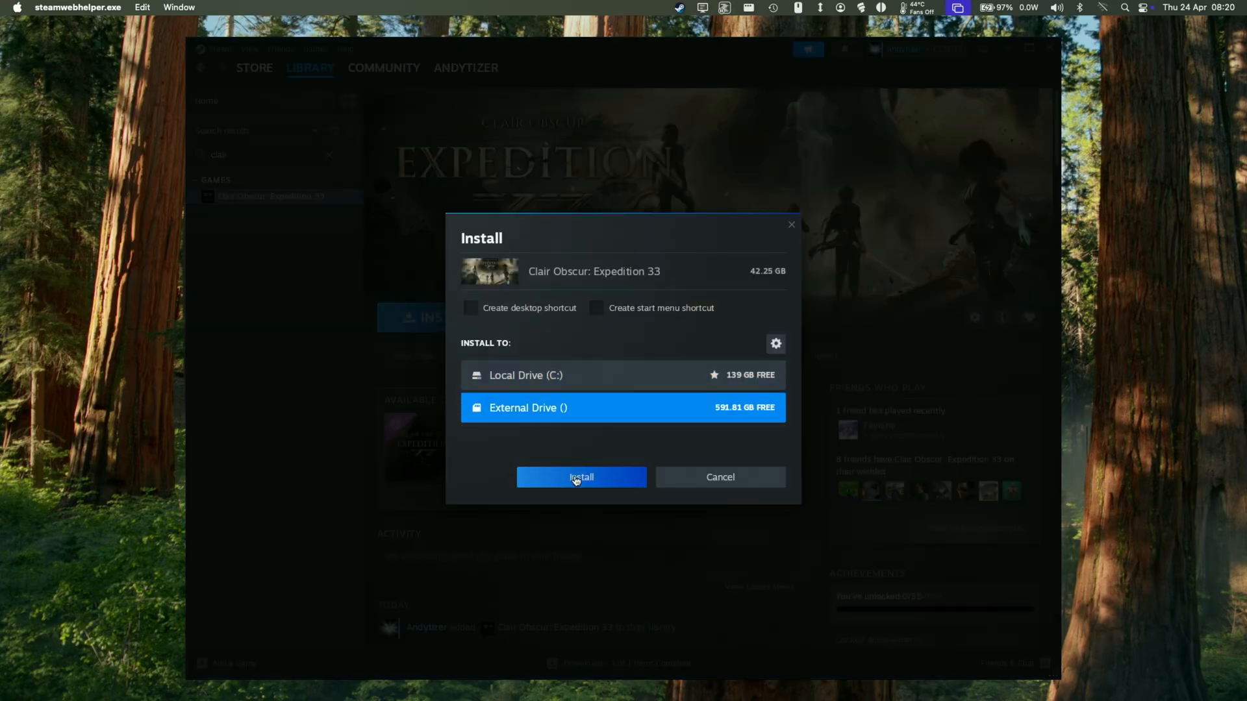
click(581, 477)
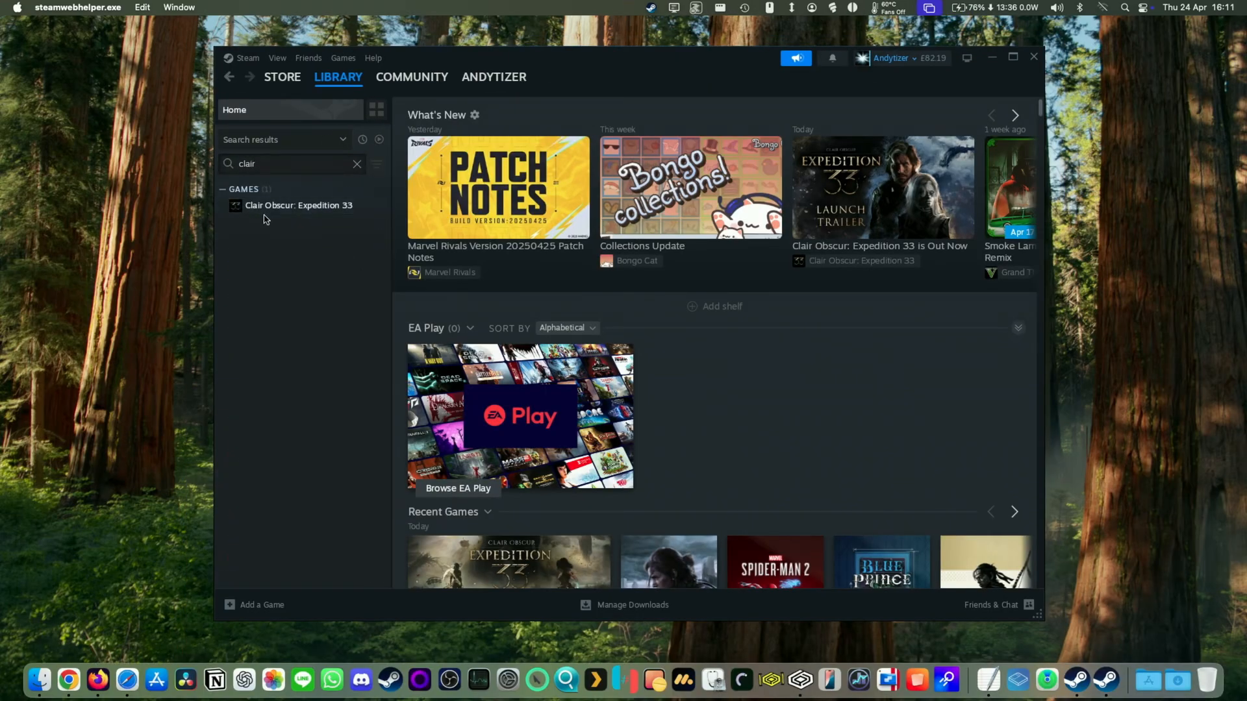
Play Clair Obscur: Expedition 33 from its Library page.
click(298, 205)
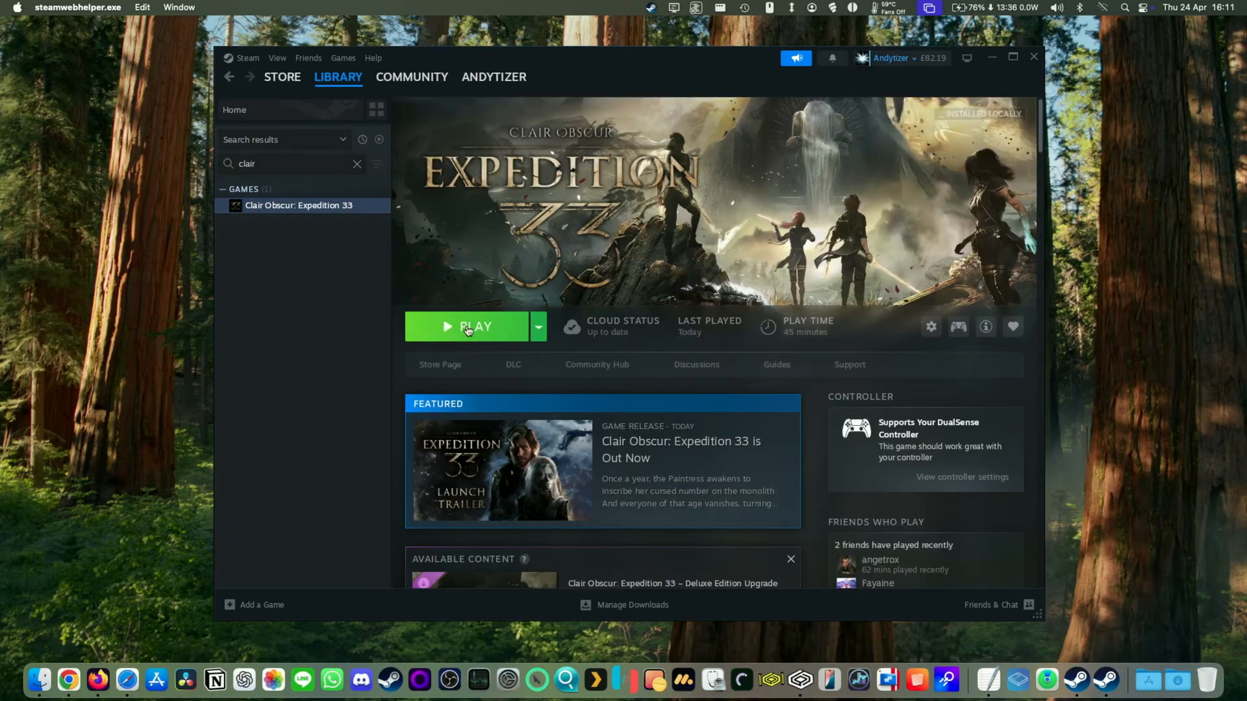
click(467, 328)
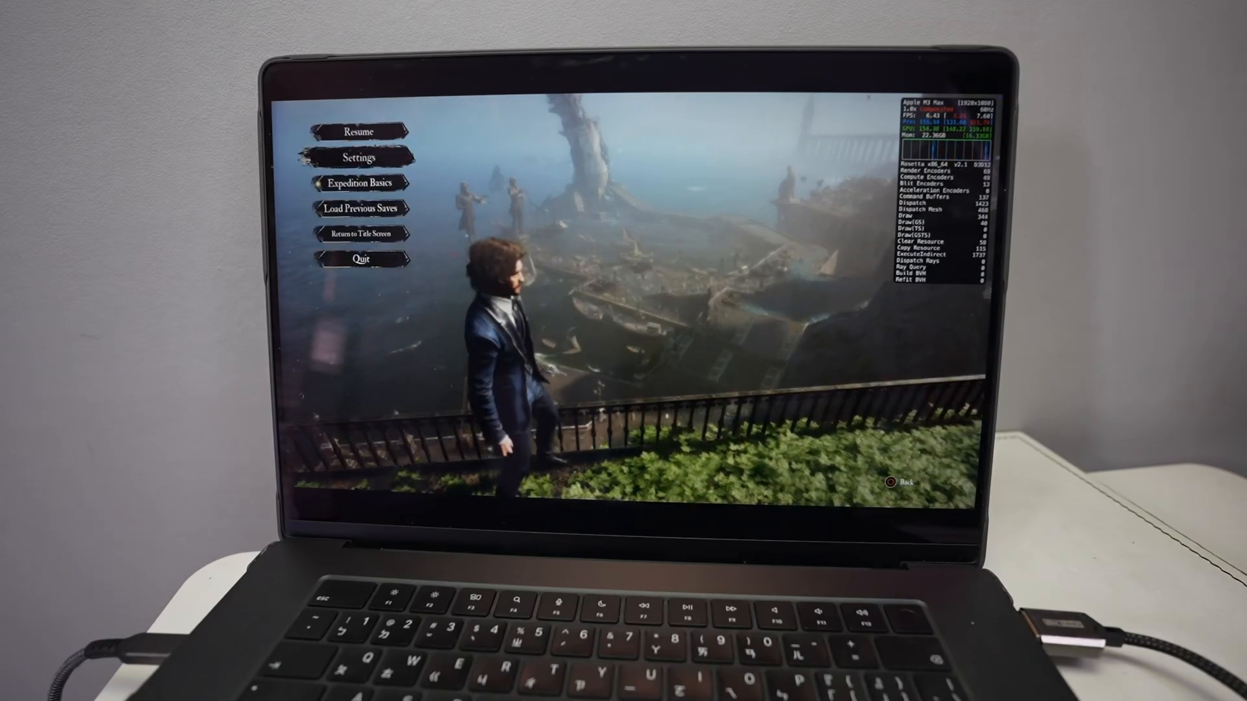
Set Graphics Scaling Type to TSR and Quick Preset to Medium, then apply.
click(360, 158)
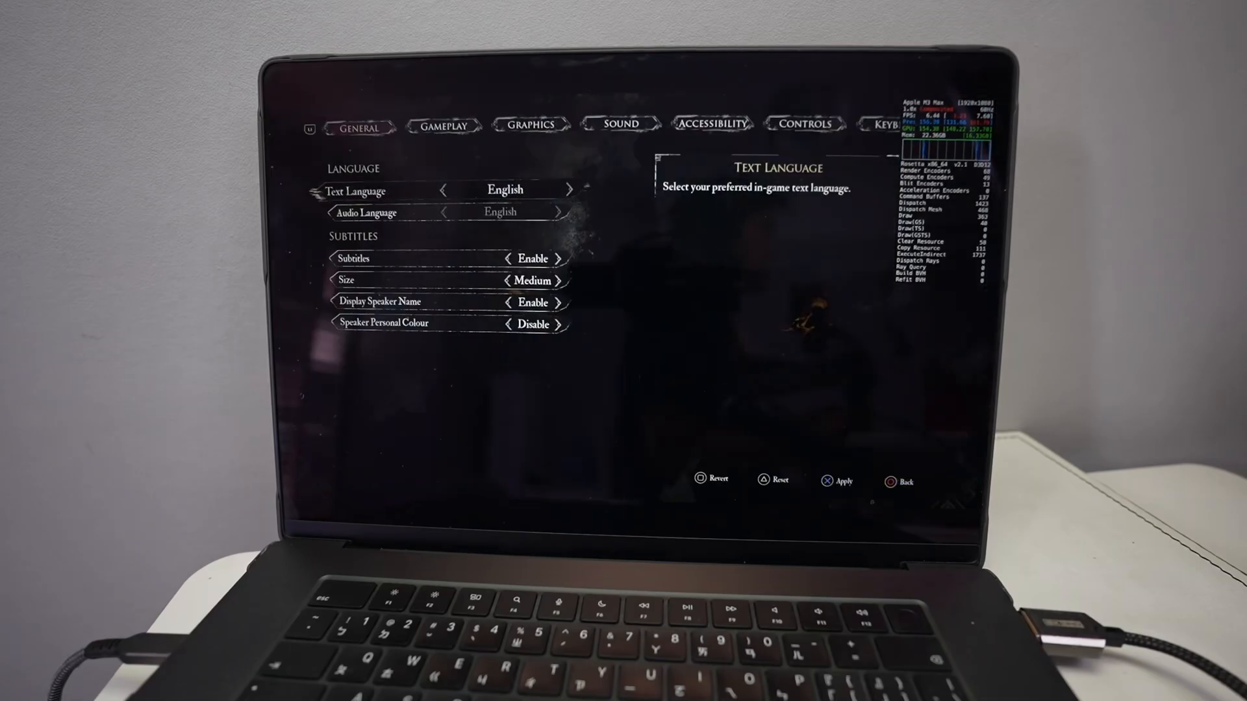
click(531, 125)
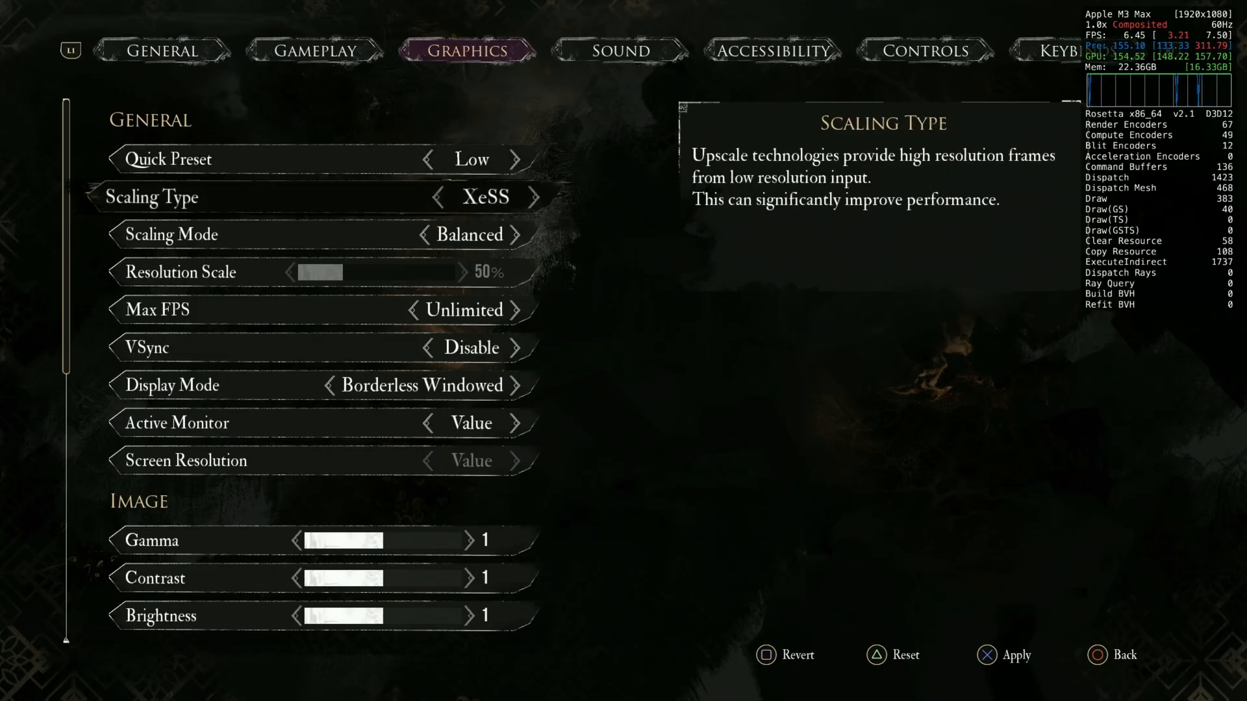
click(522, 198)
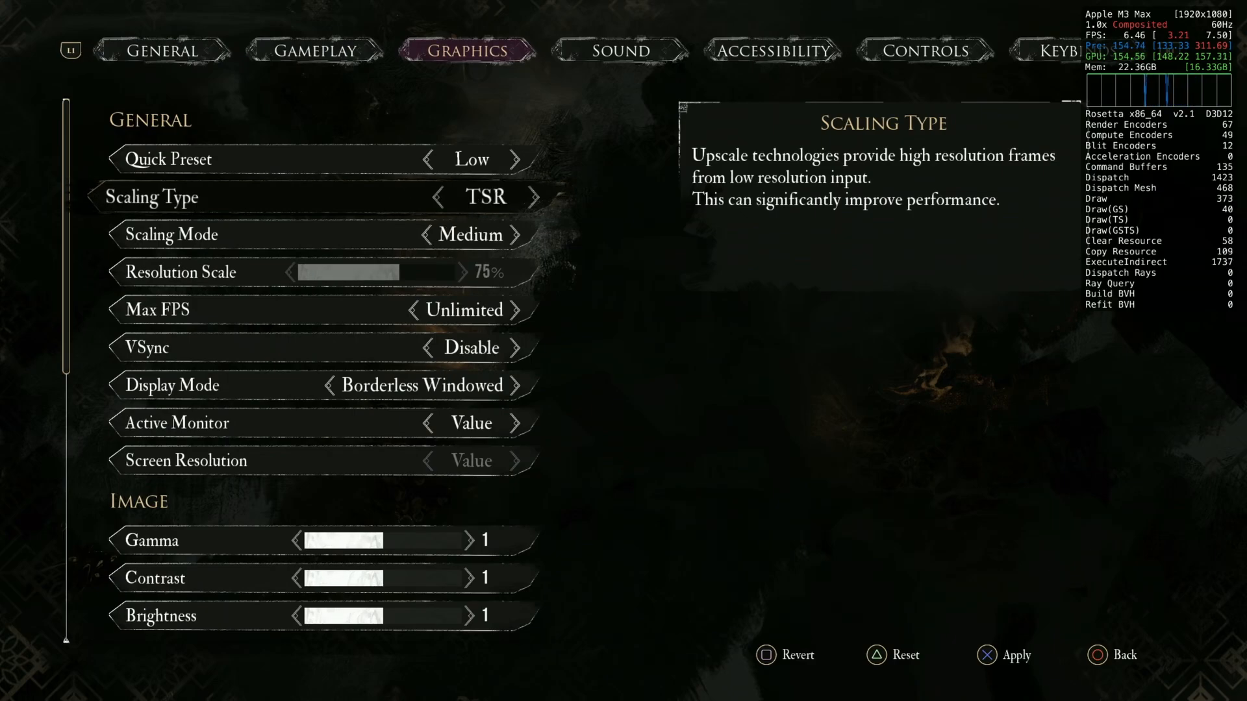
key(Up)
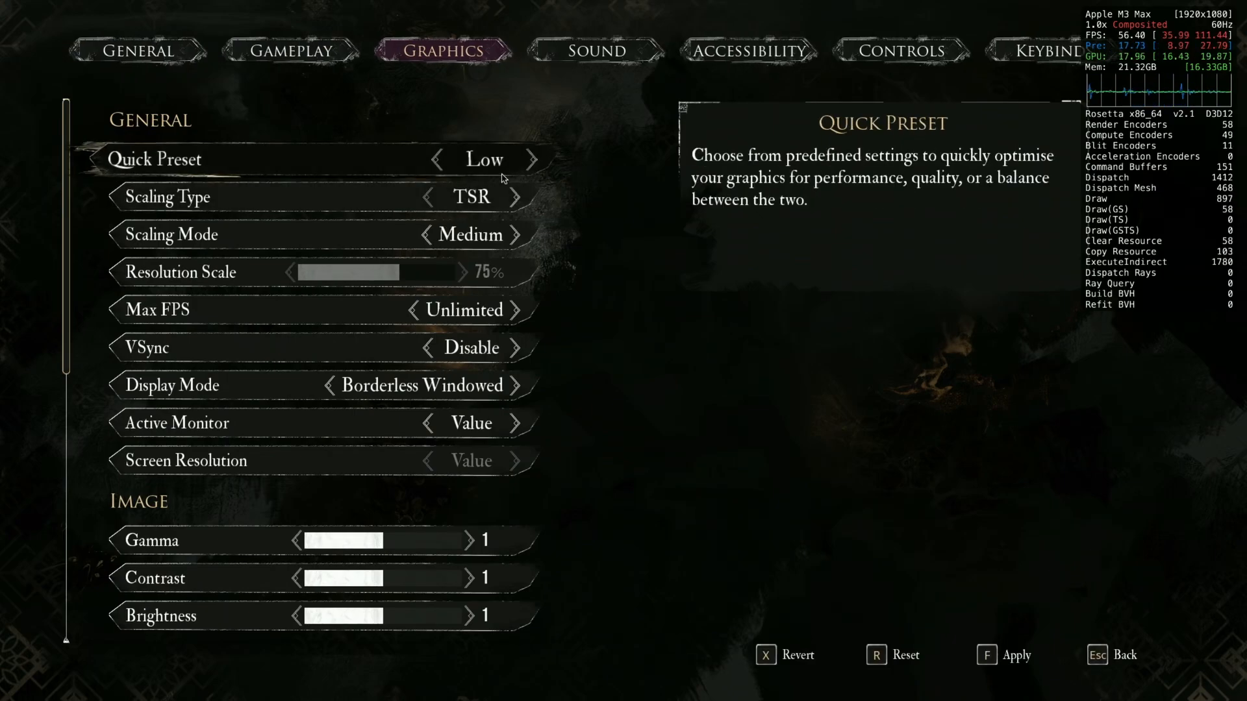
click(538, 159)
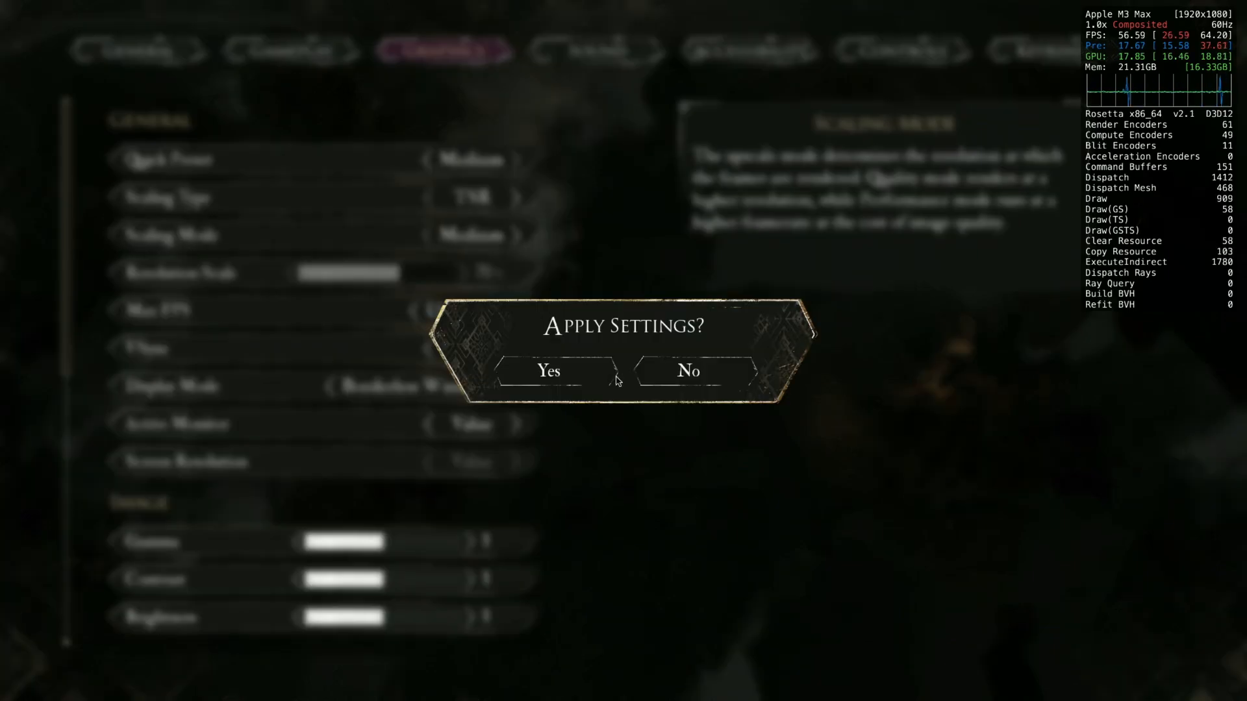
click(547, 371)
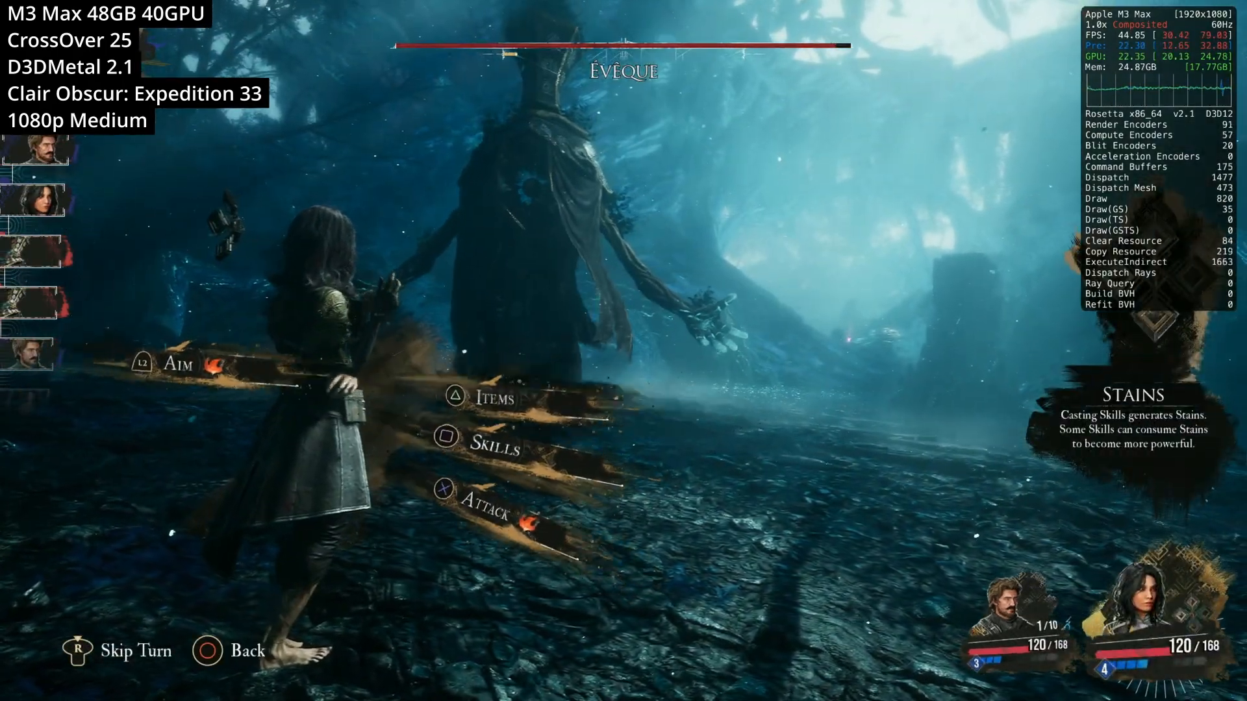
Choose Learn Skills from the campfire menu to view a character's skill tree.
click(449, 450)
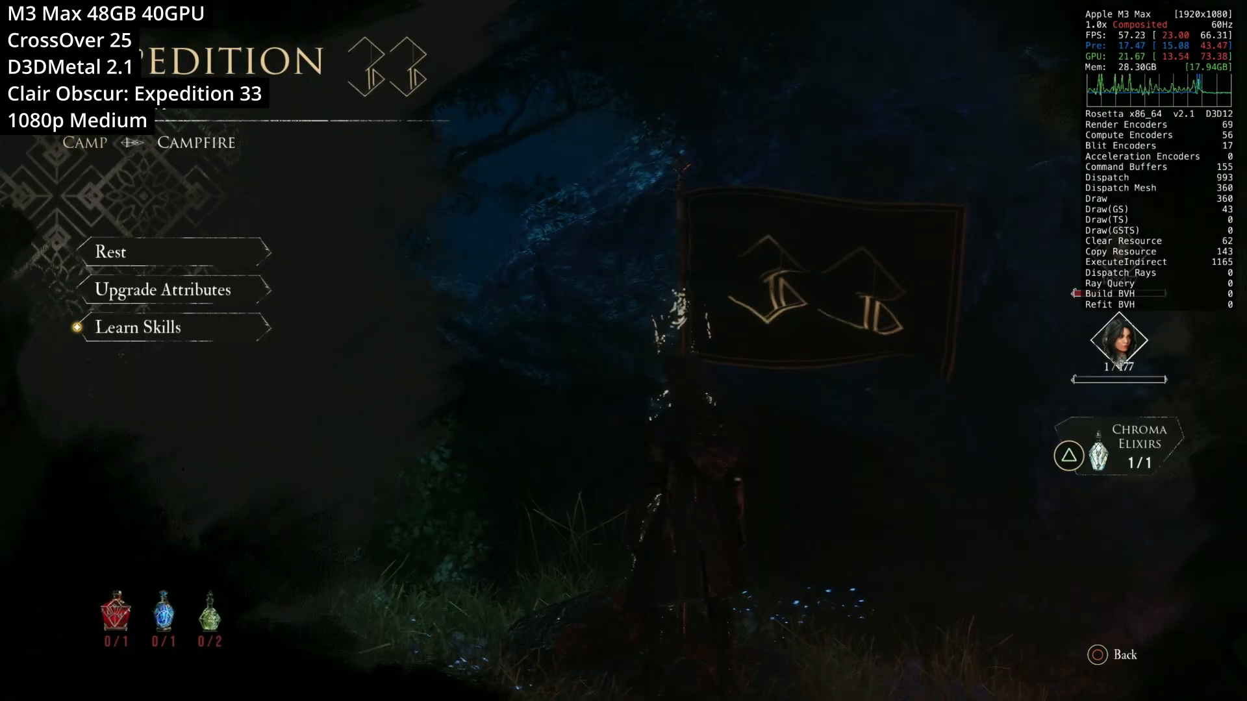
click(138, 327)
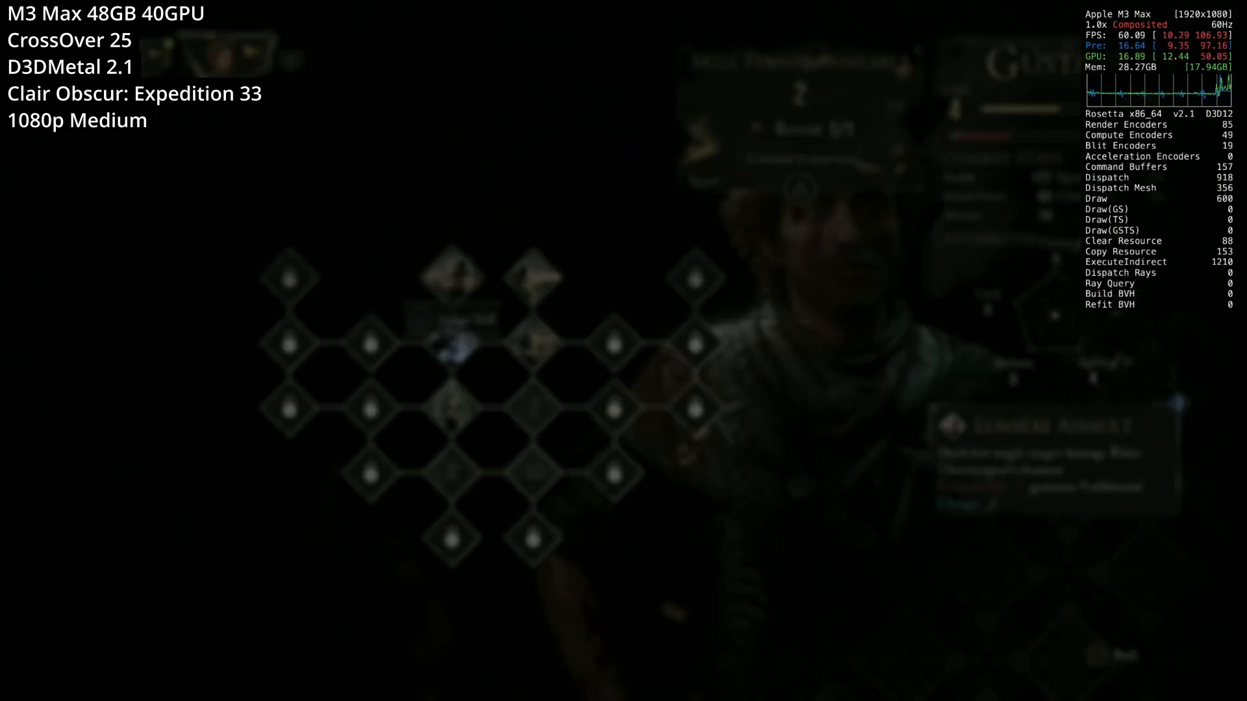